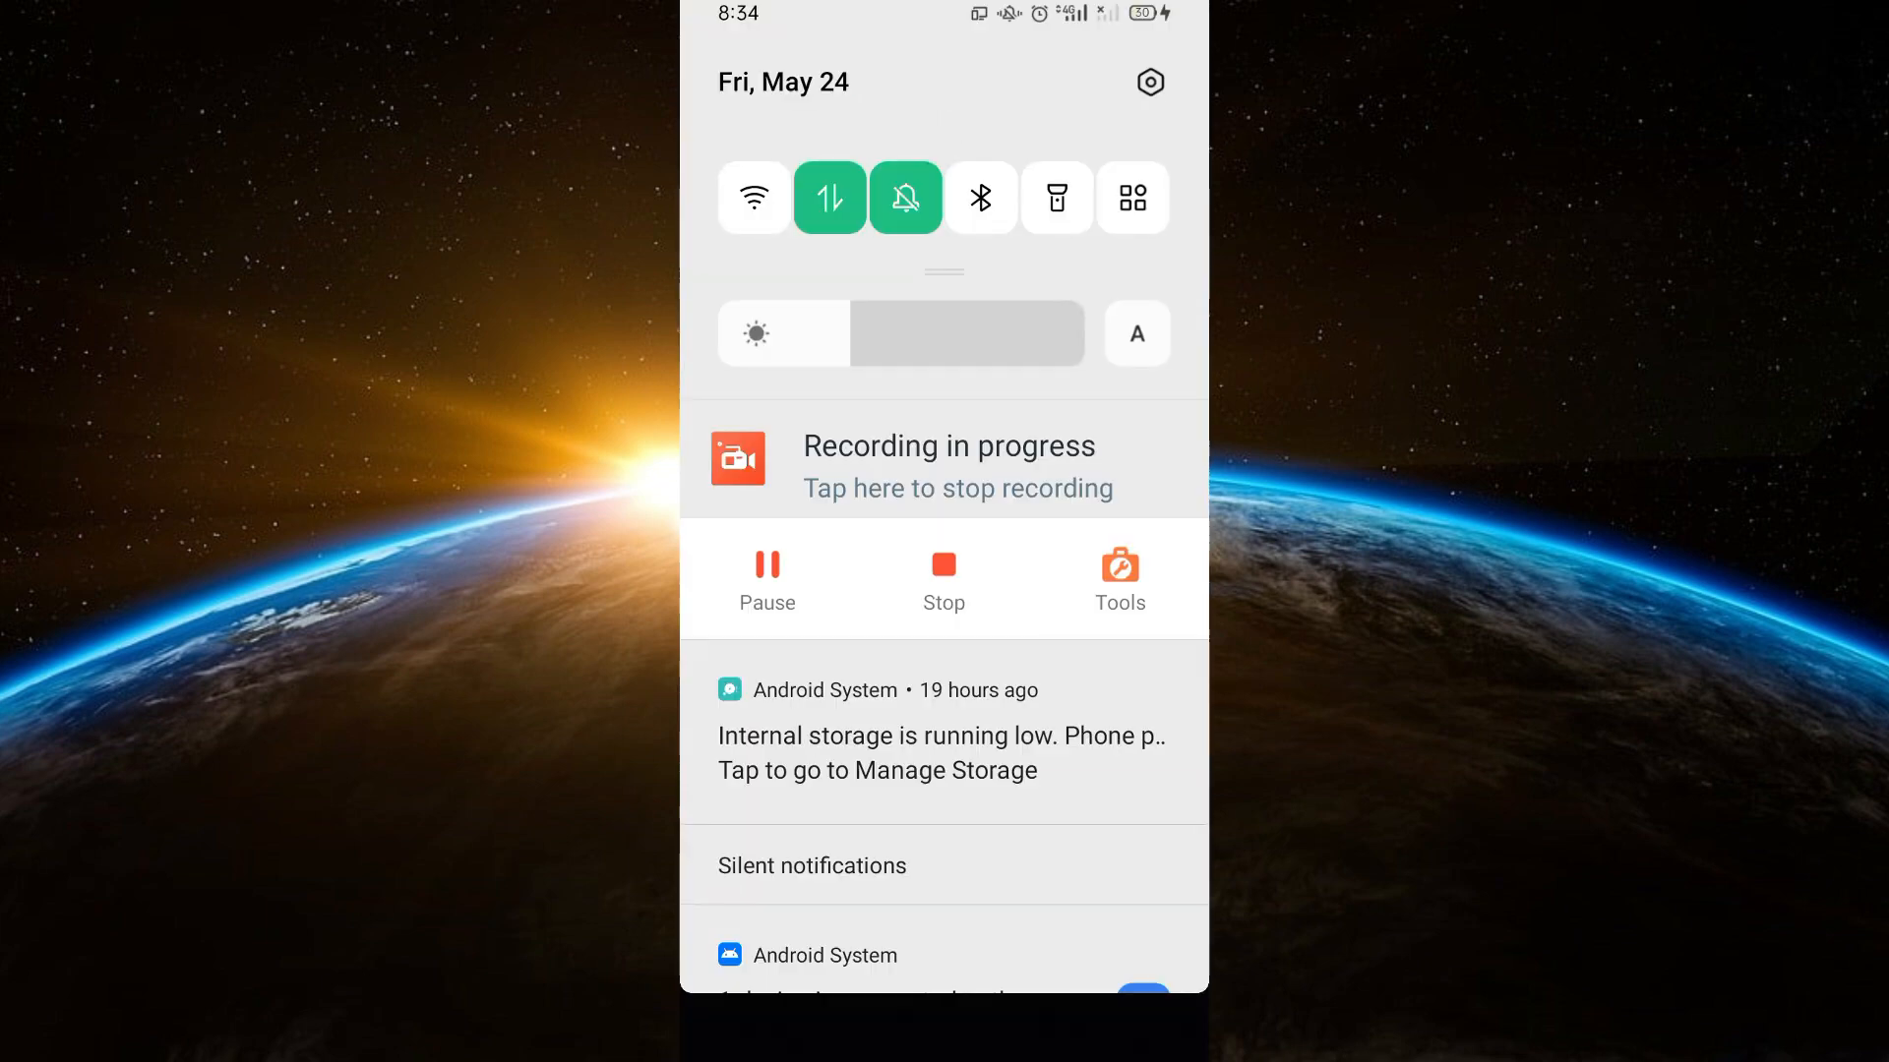
- Open Settings from the notification shade and go to Notifications & status bar
click(1148, 81)
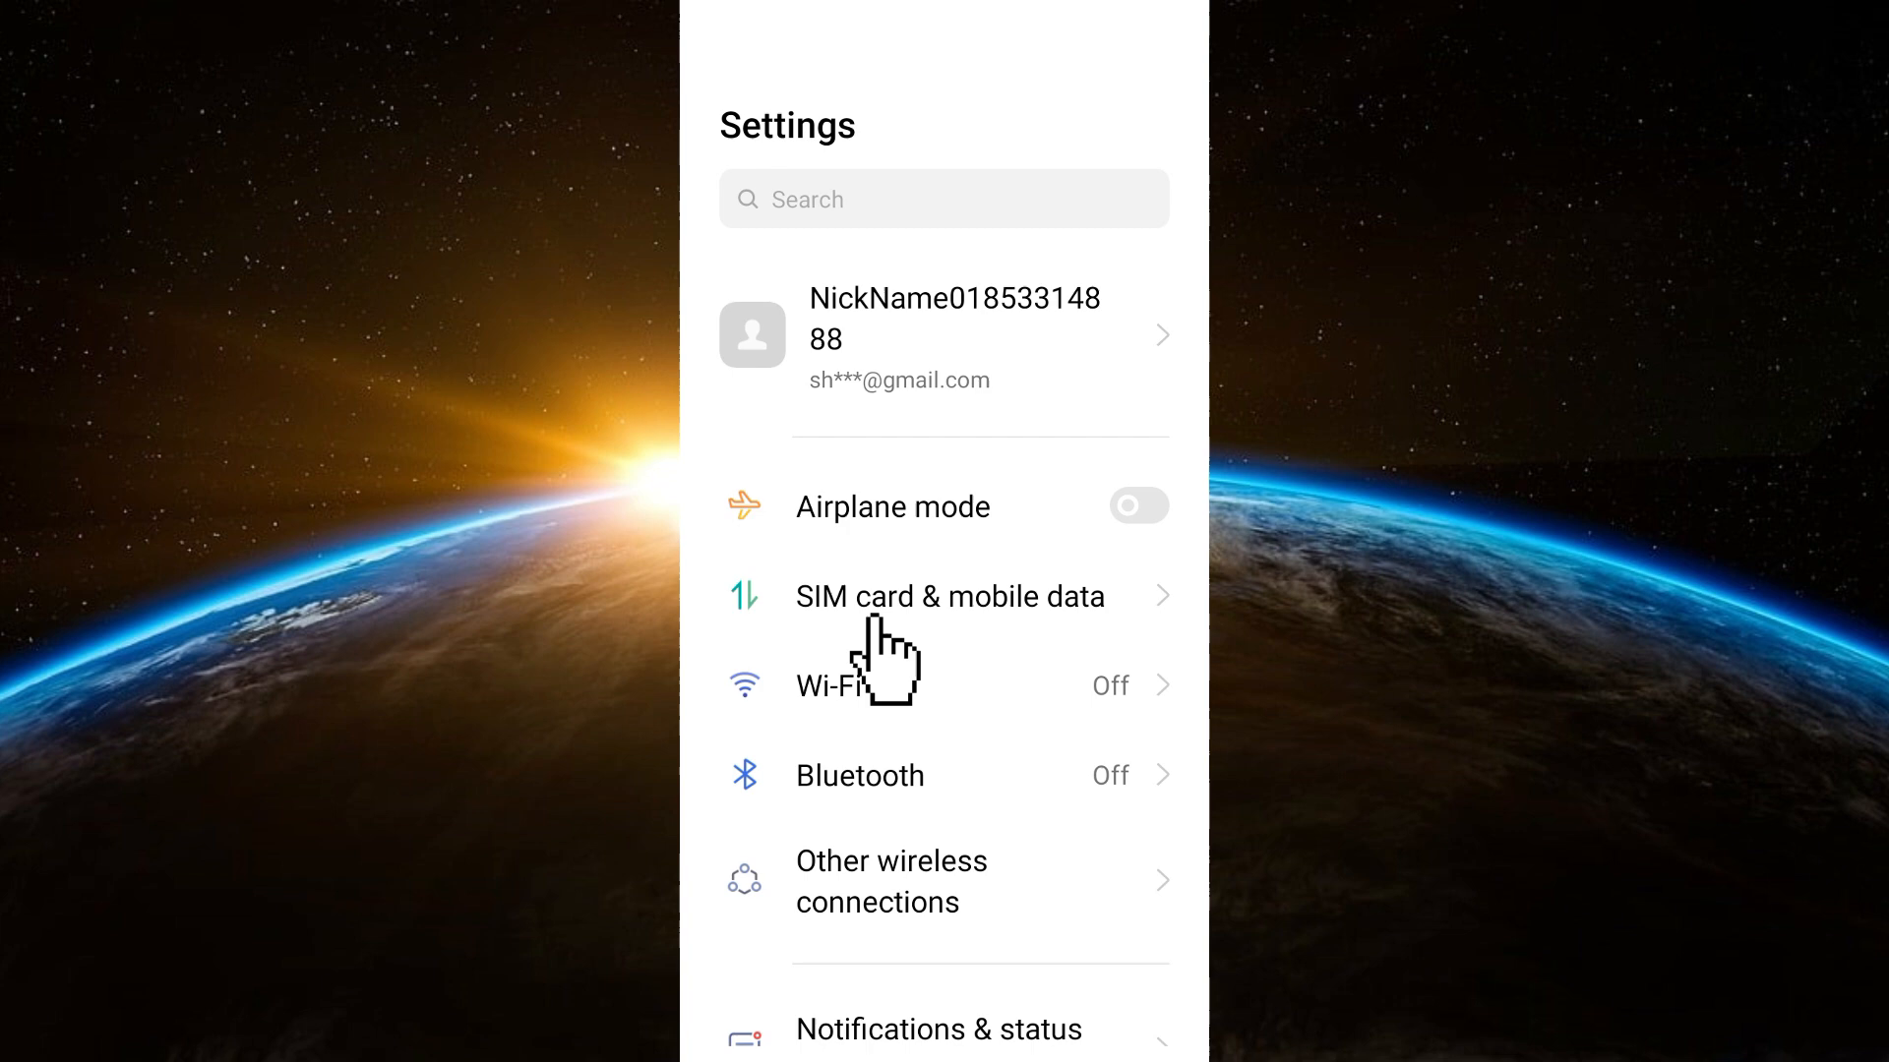
scroll(down, 3)
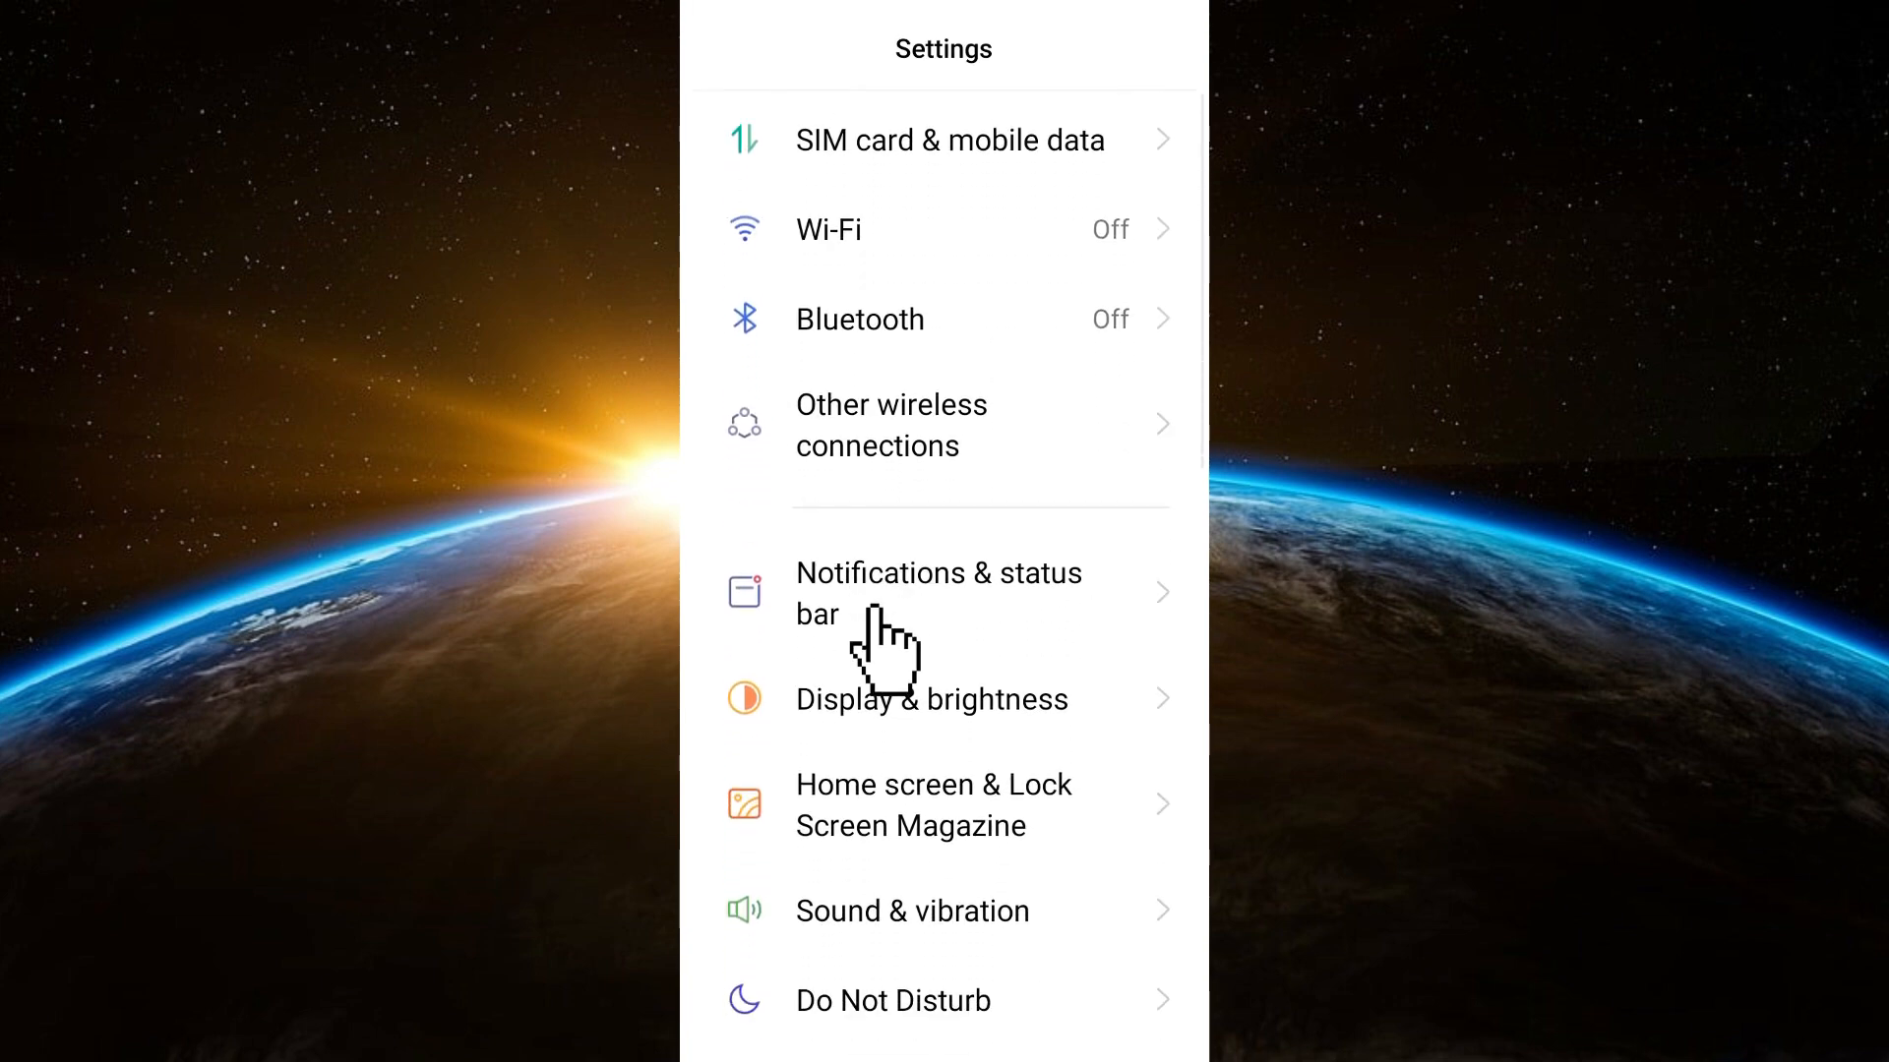
click(938, 592)
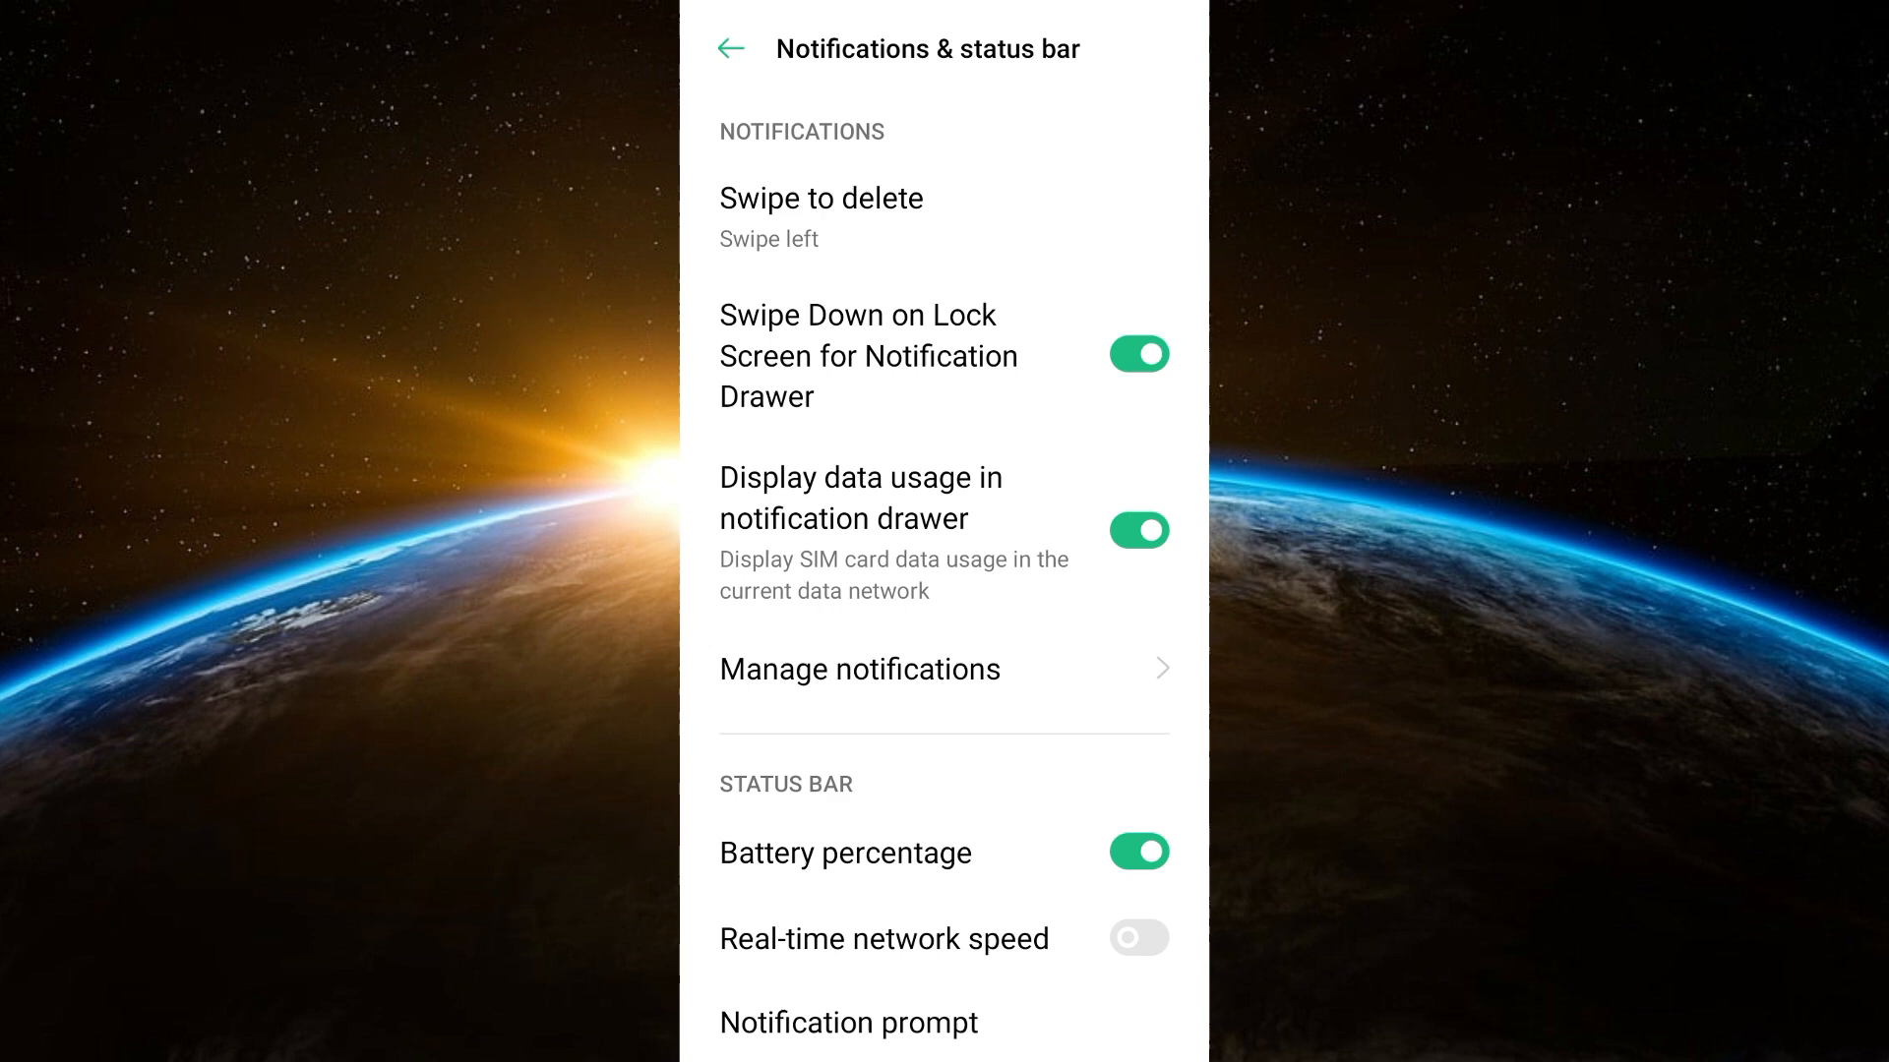
- Open Manage notifications and scroll the app list down to WhatsApp
click(859, 669)
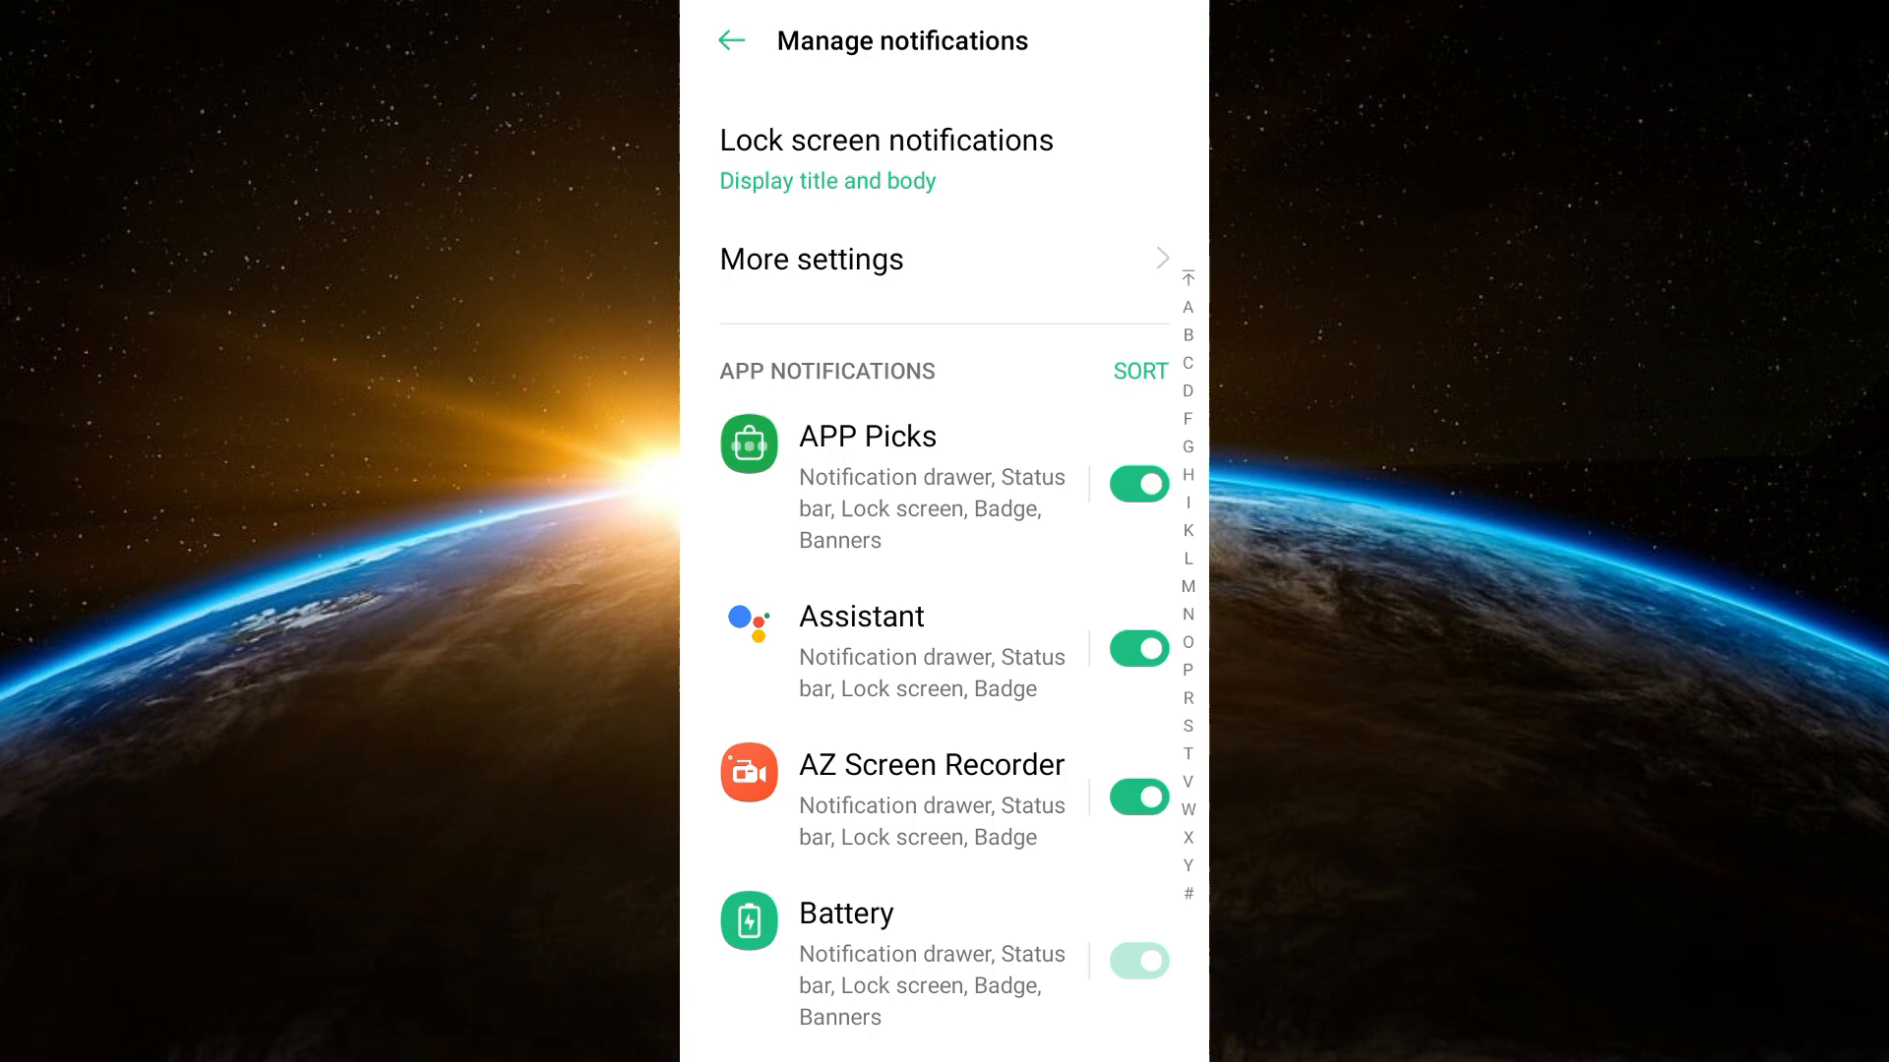
scroll(down, 3)
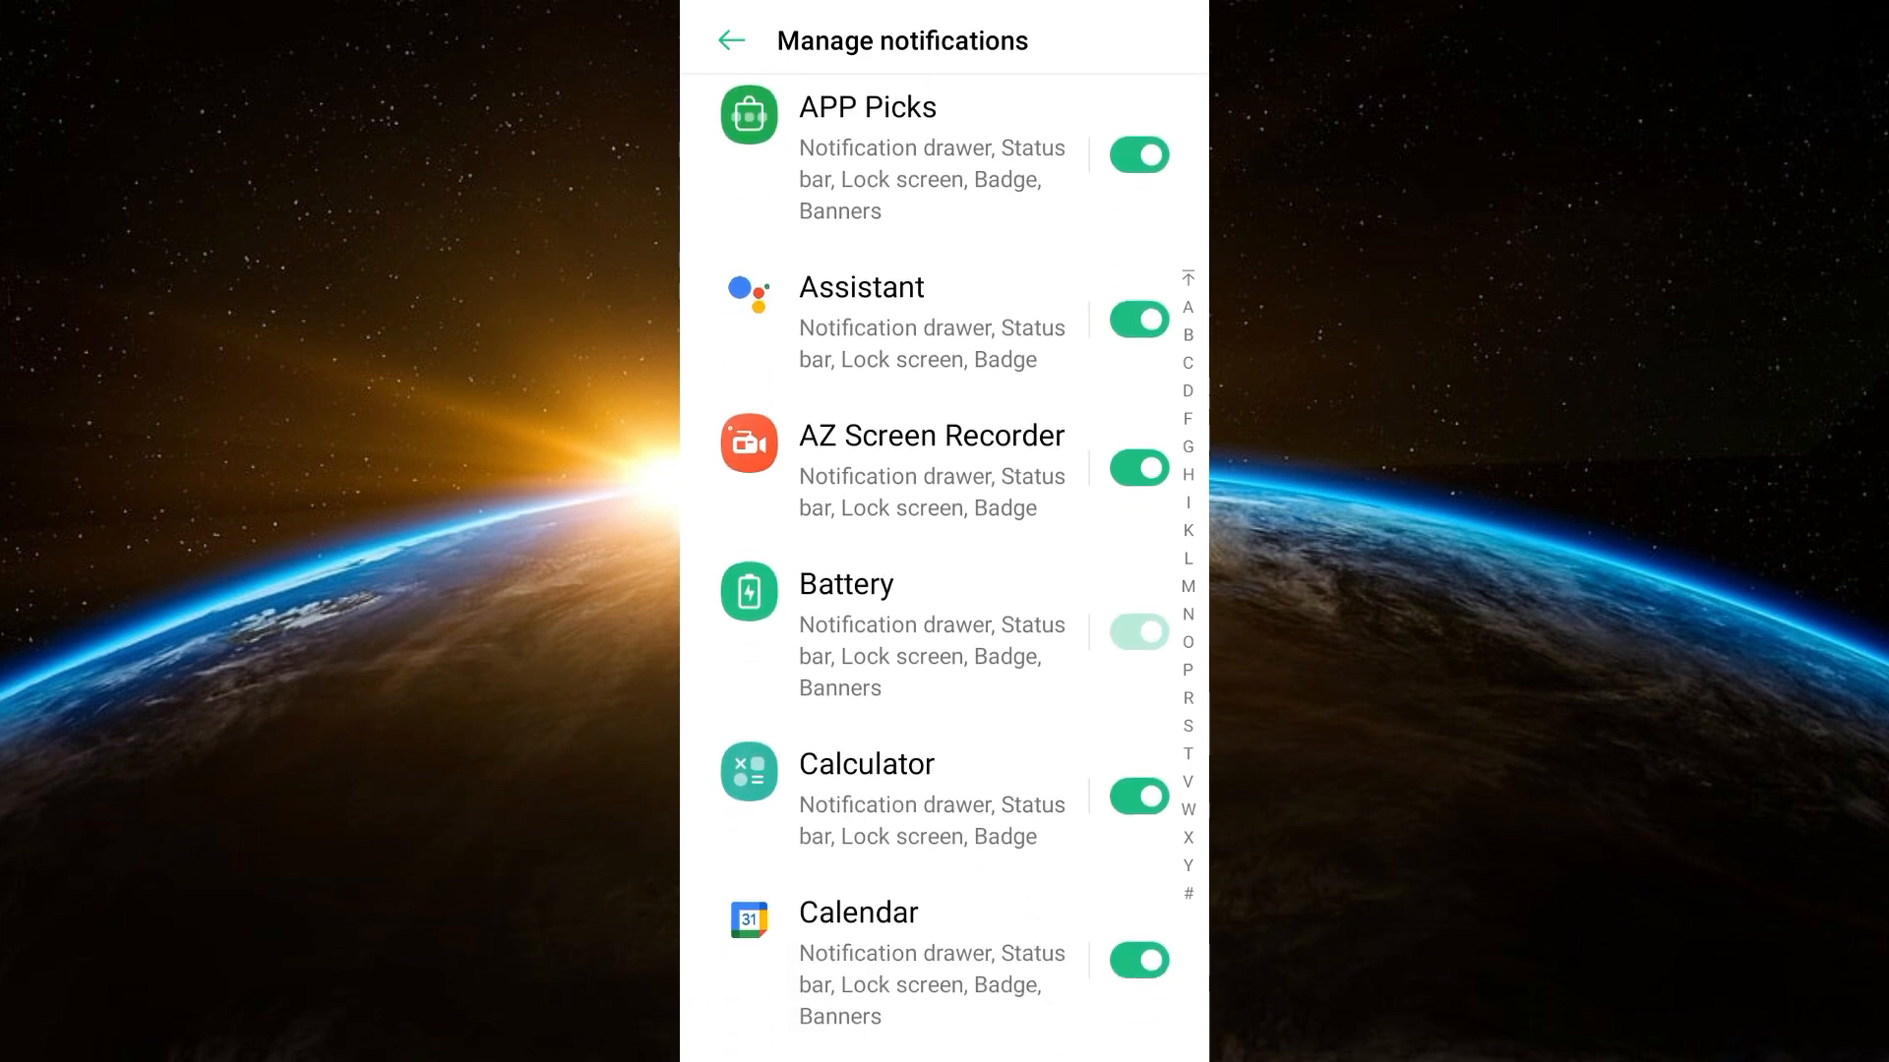
scroll(down, 3)
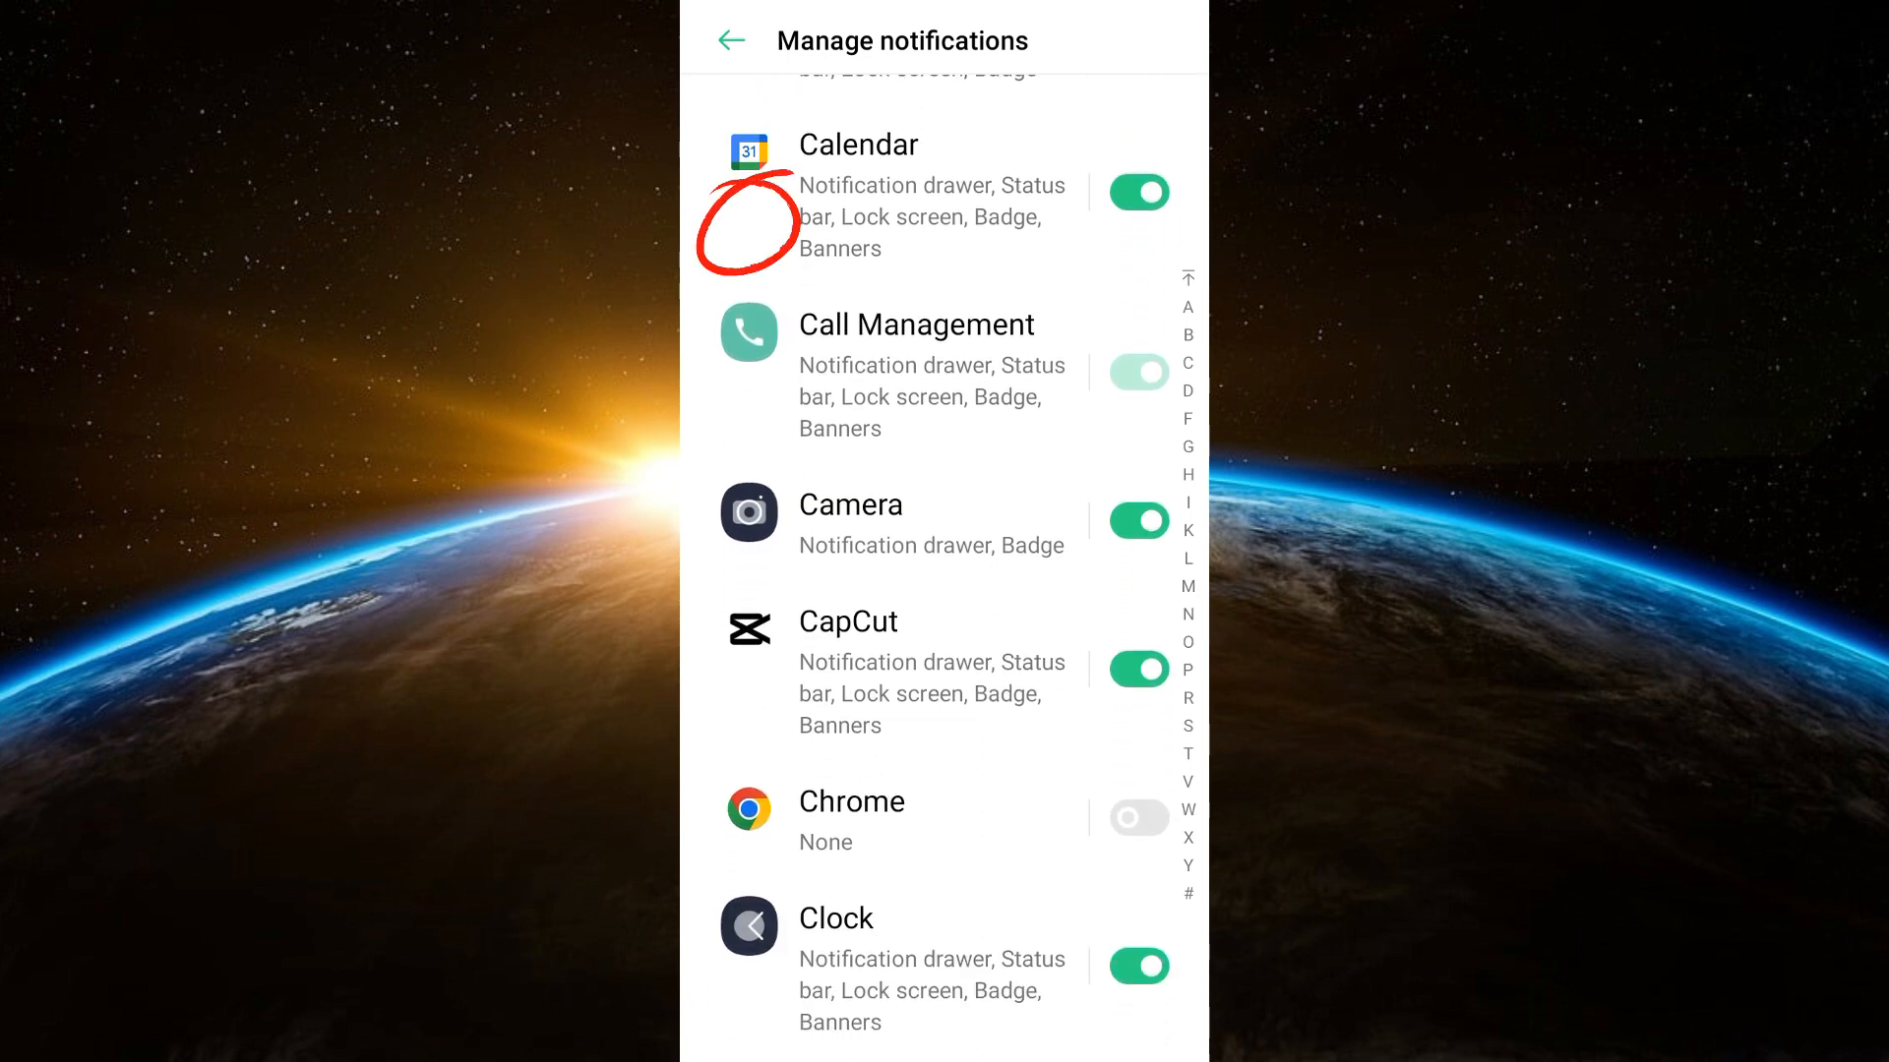
scroll(down, 3)
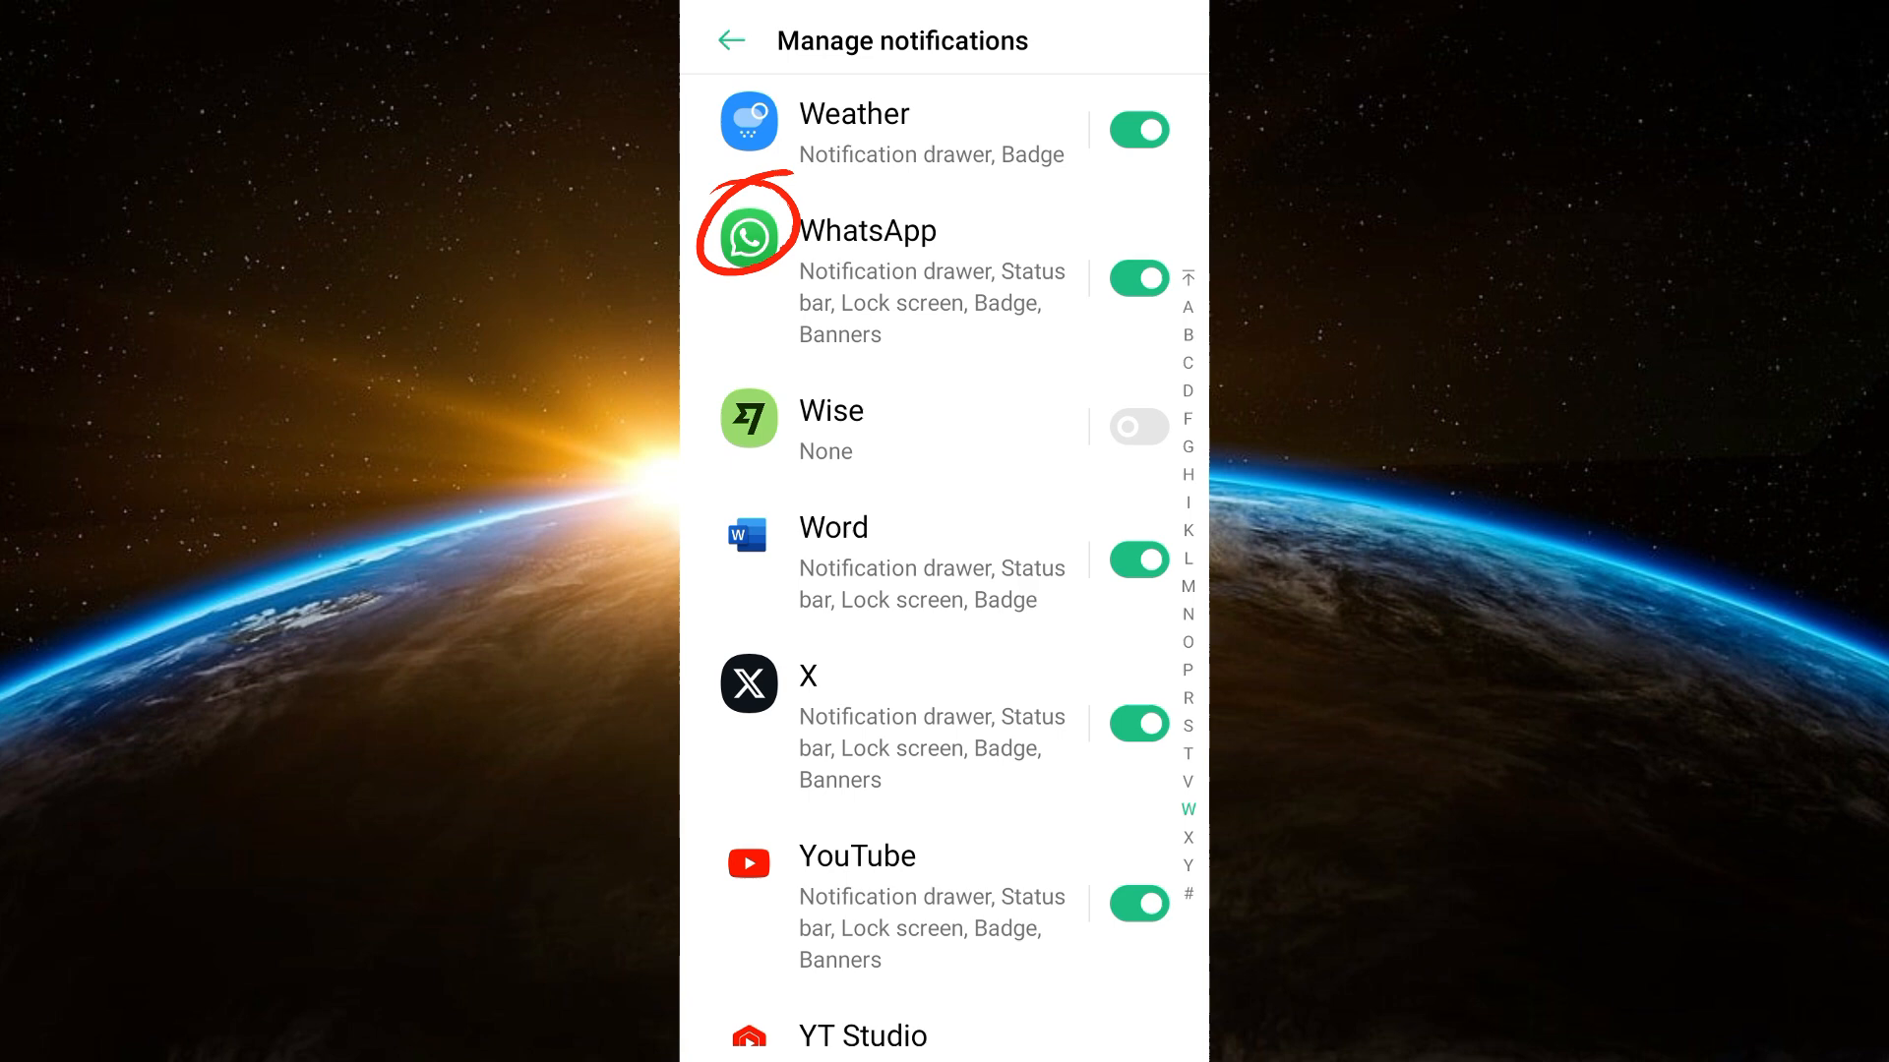
click(868, 230)
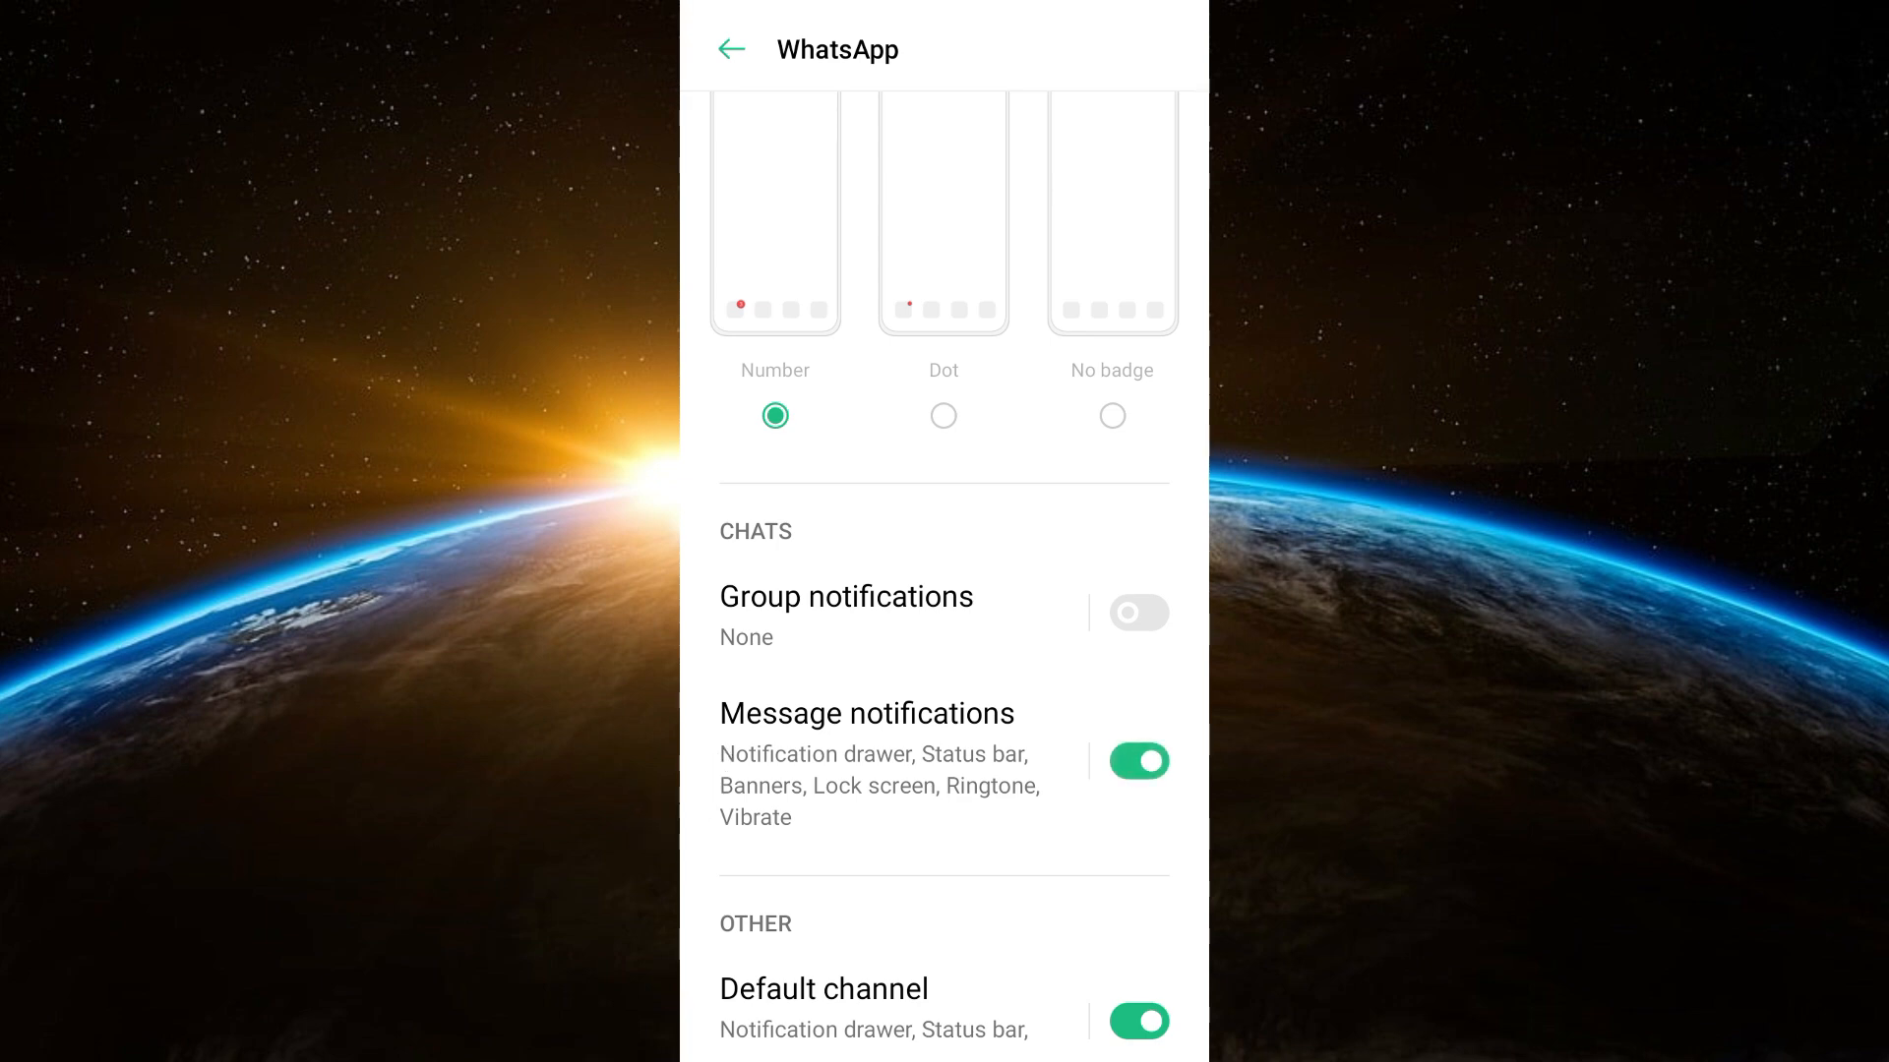
scroll(down, 3)
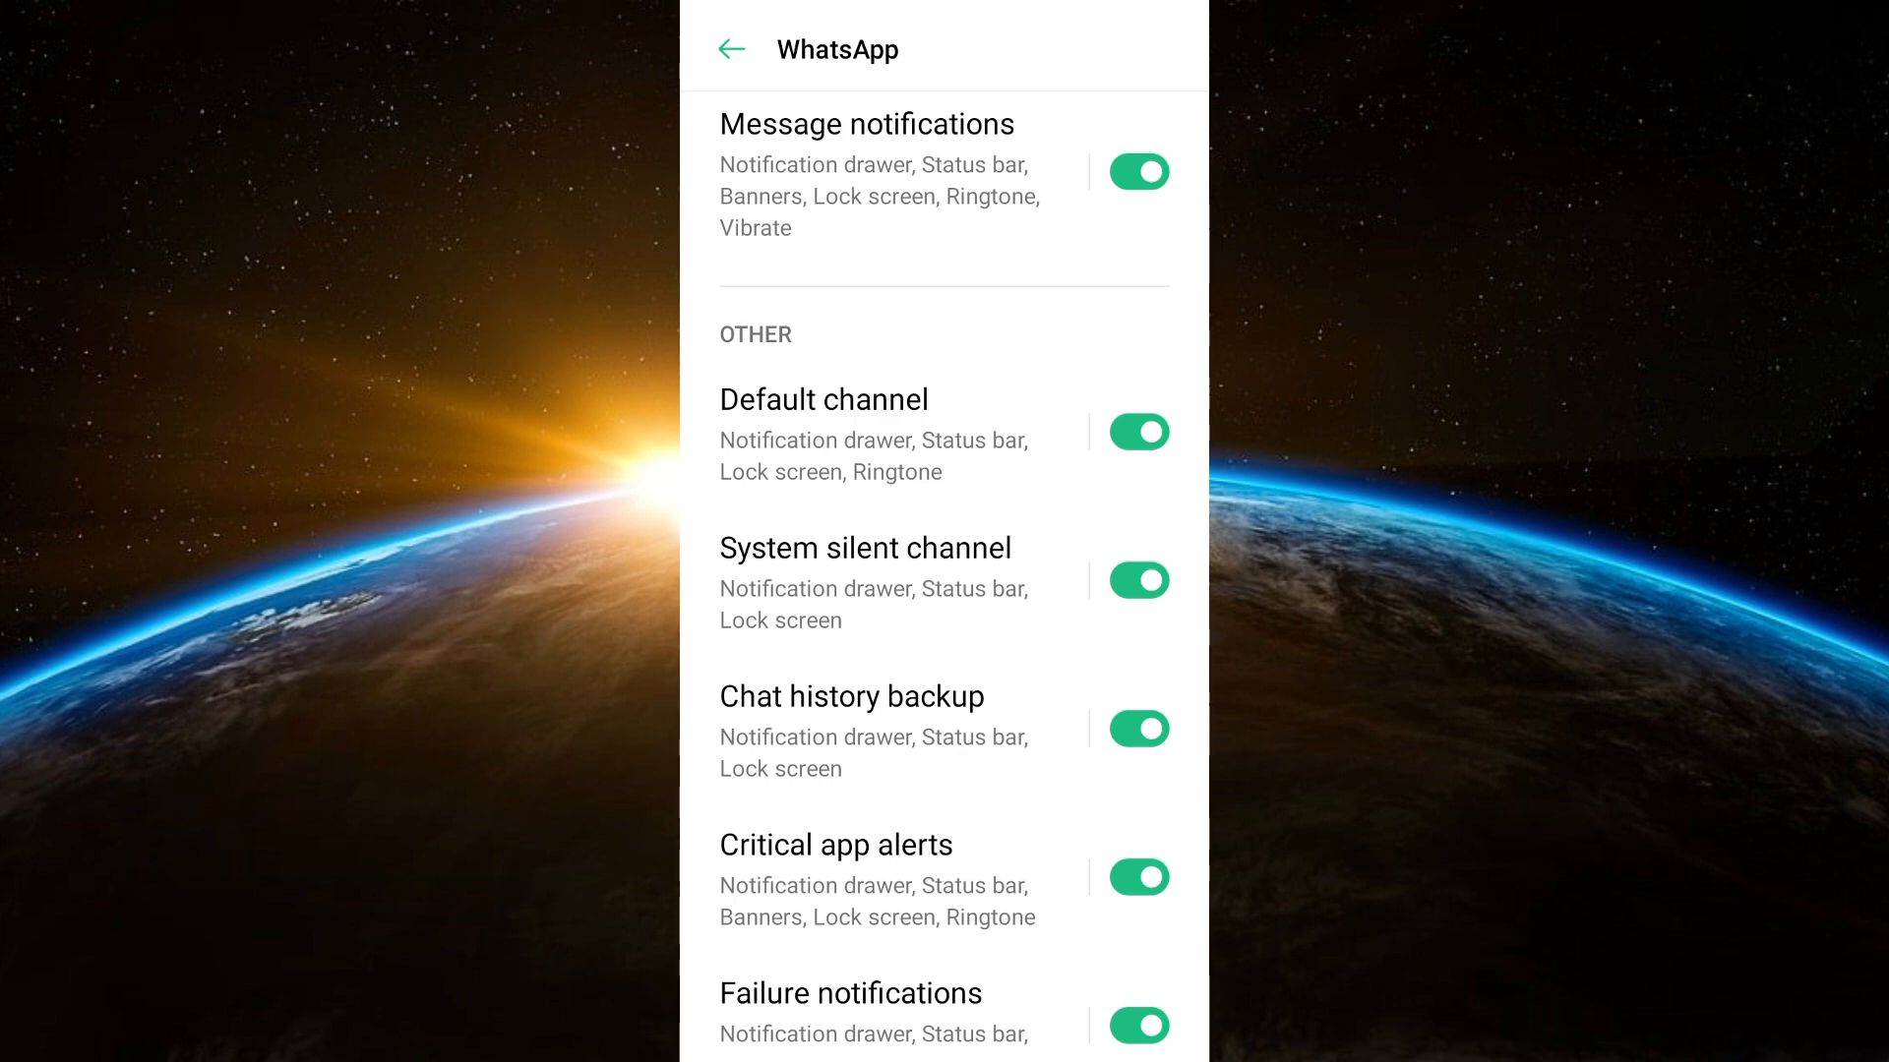
click(730, 47)
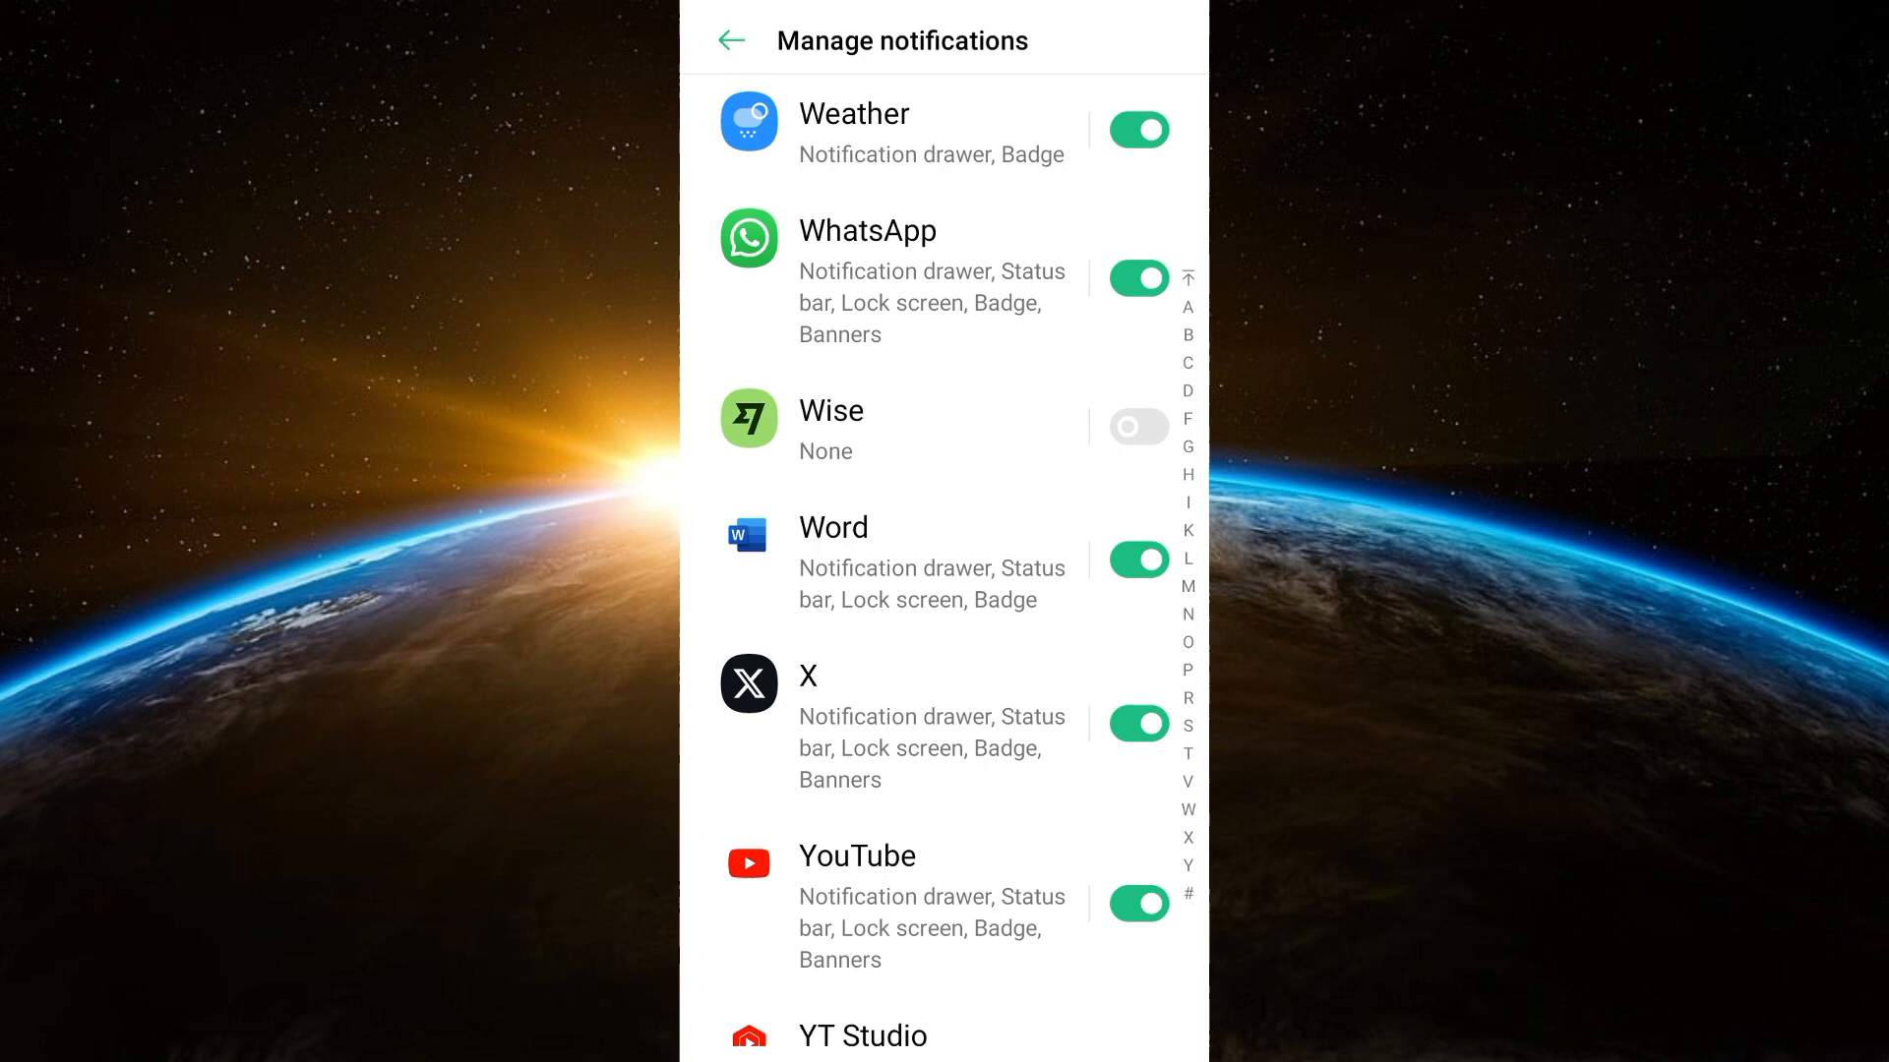
- Reopen Settings from the home screen and search the settings for 'block'
click(729, 40)
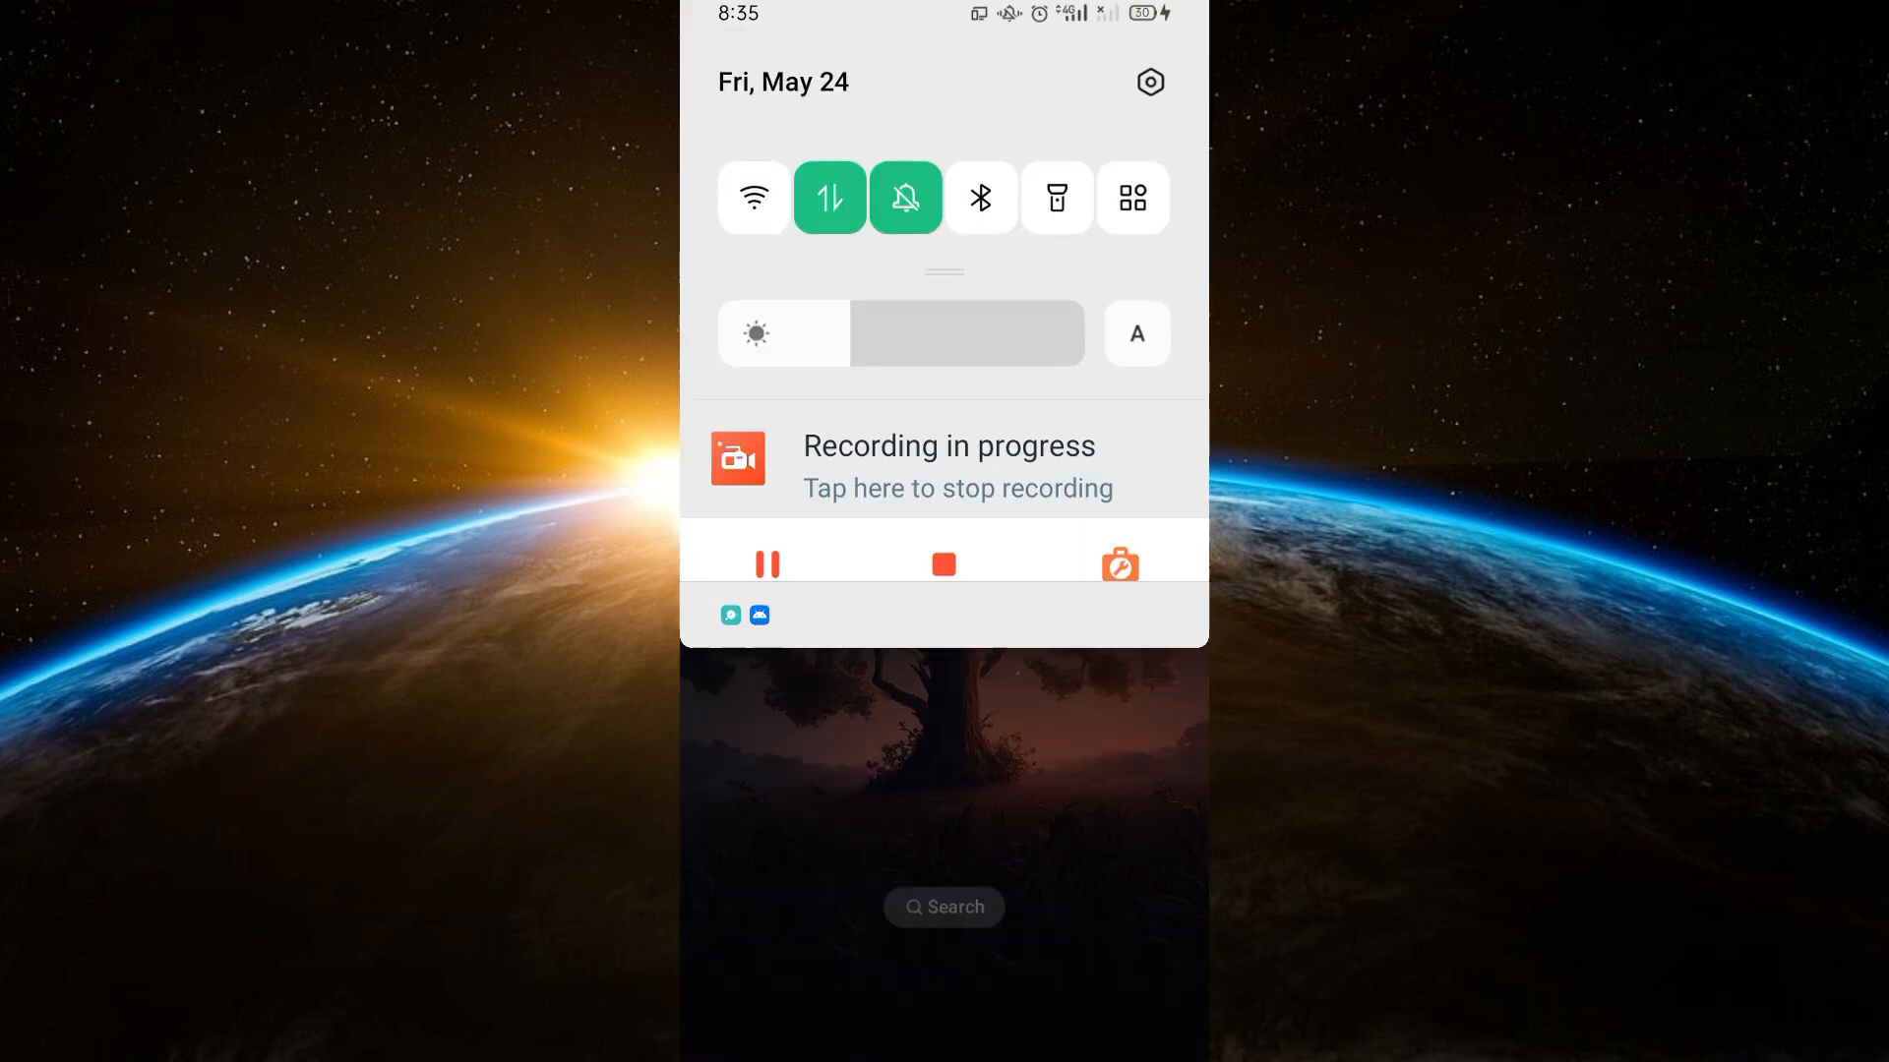
click(1148, 81)
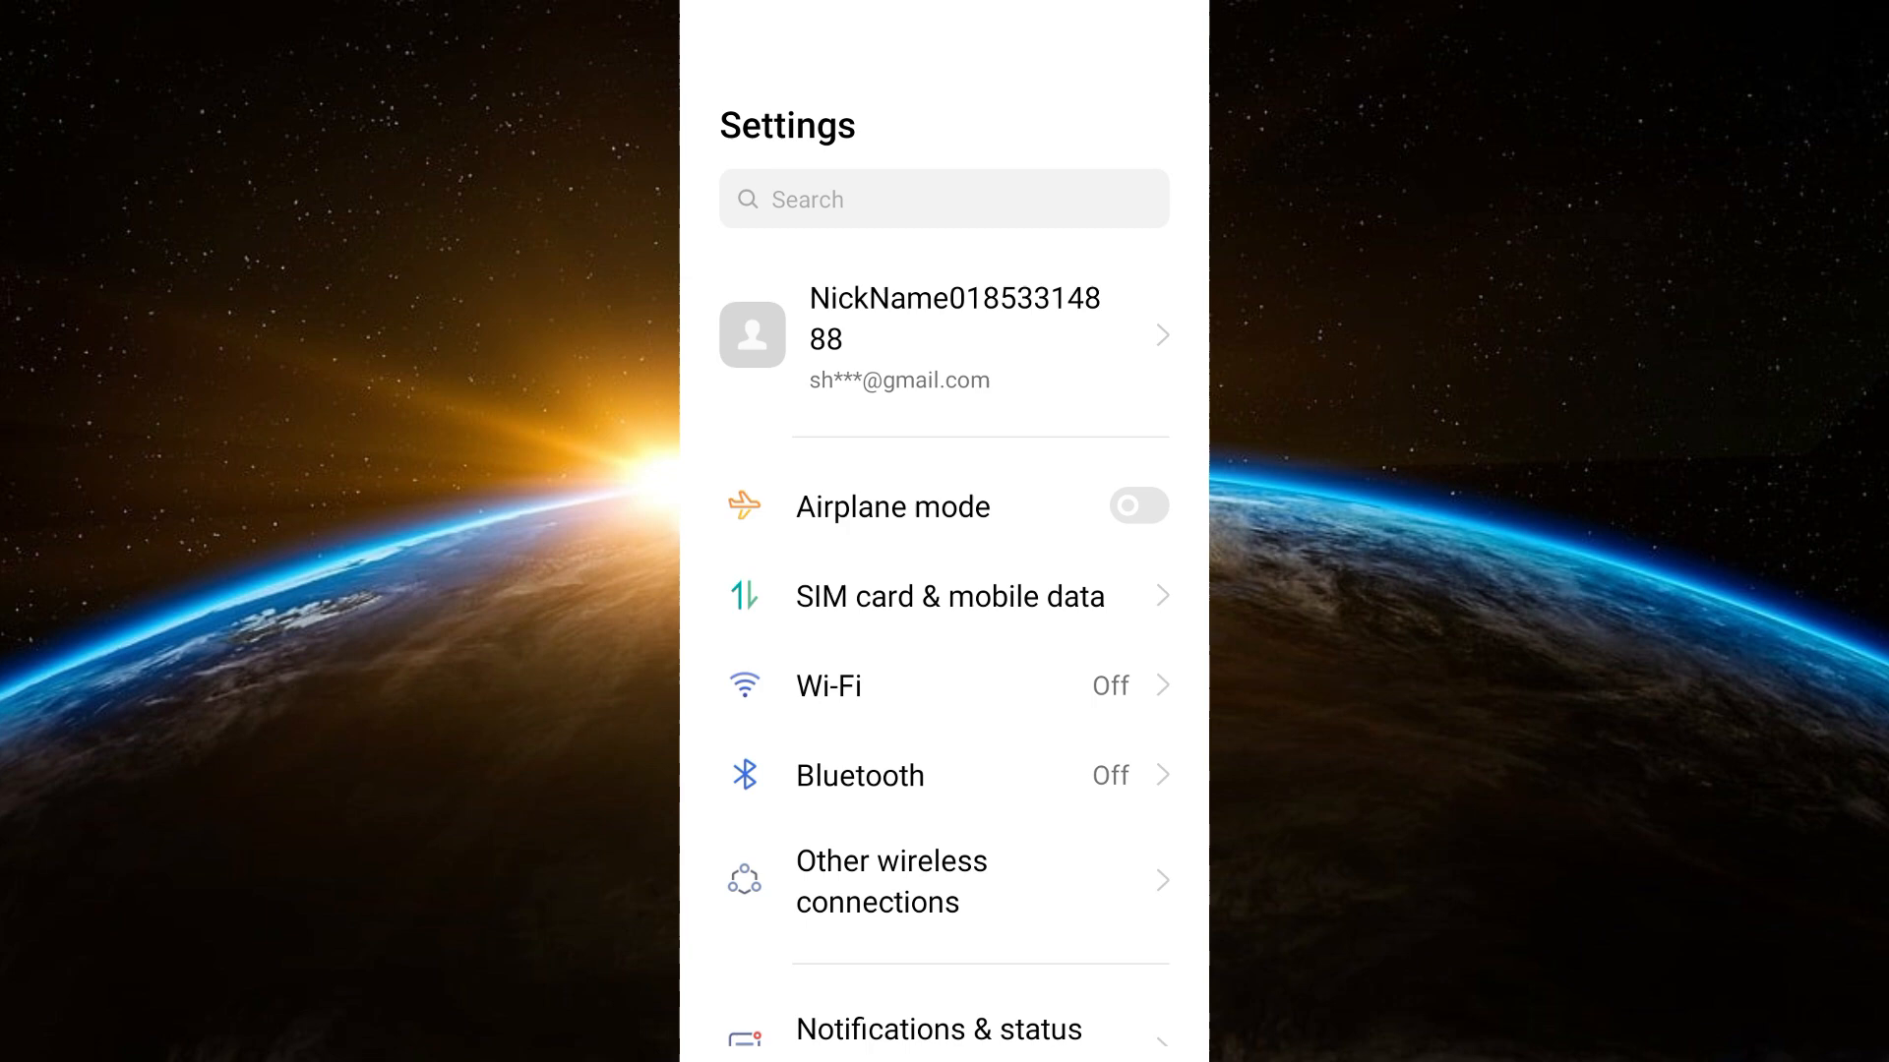
click(943, 199)
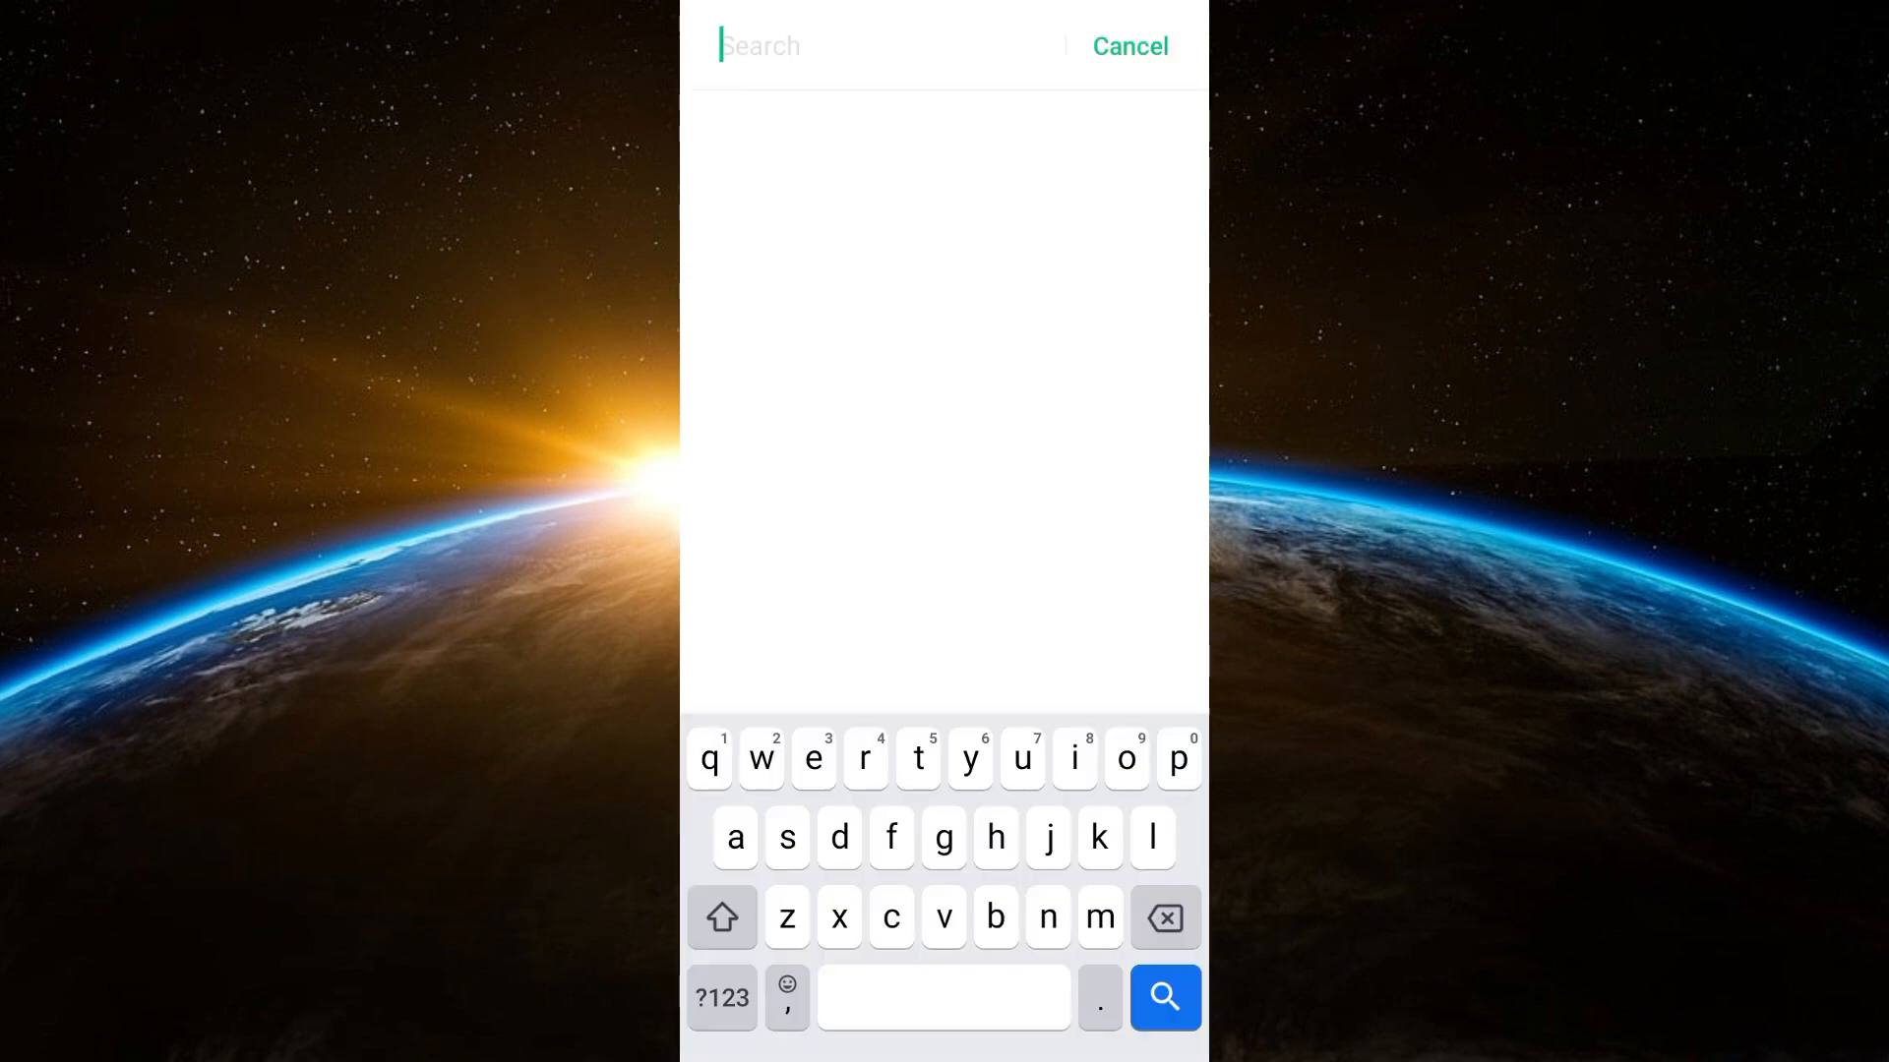
text(block)
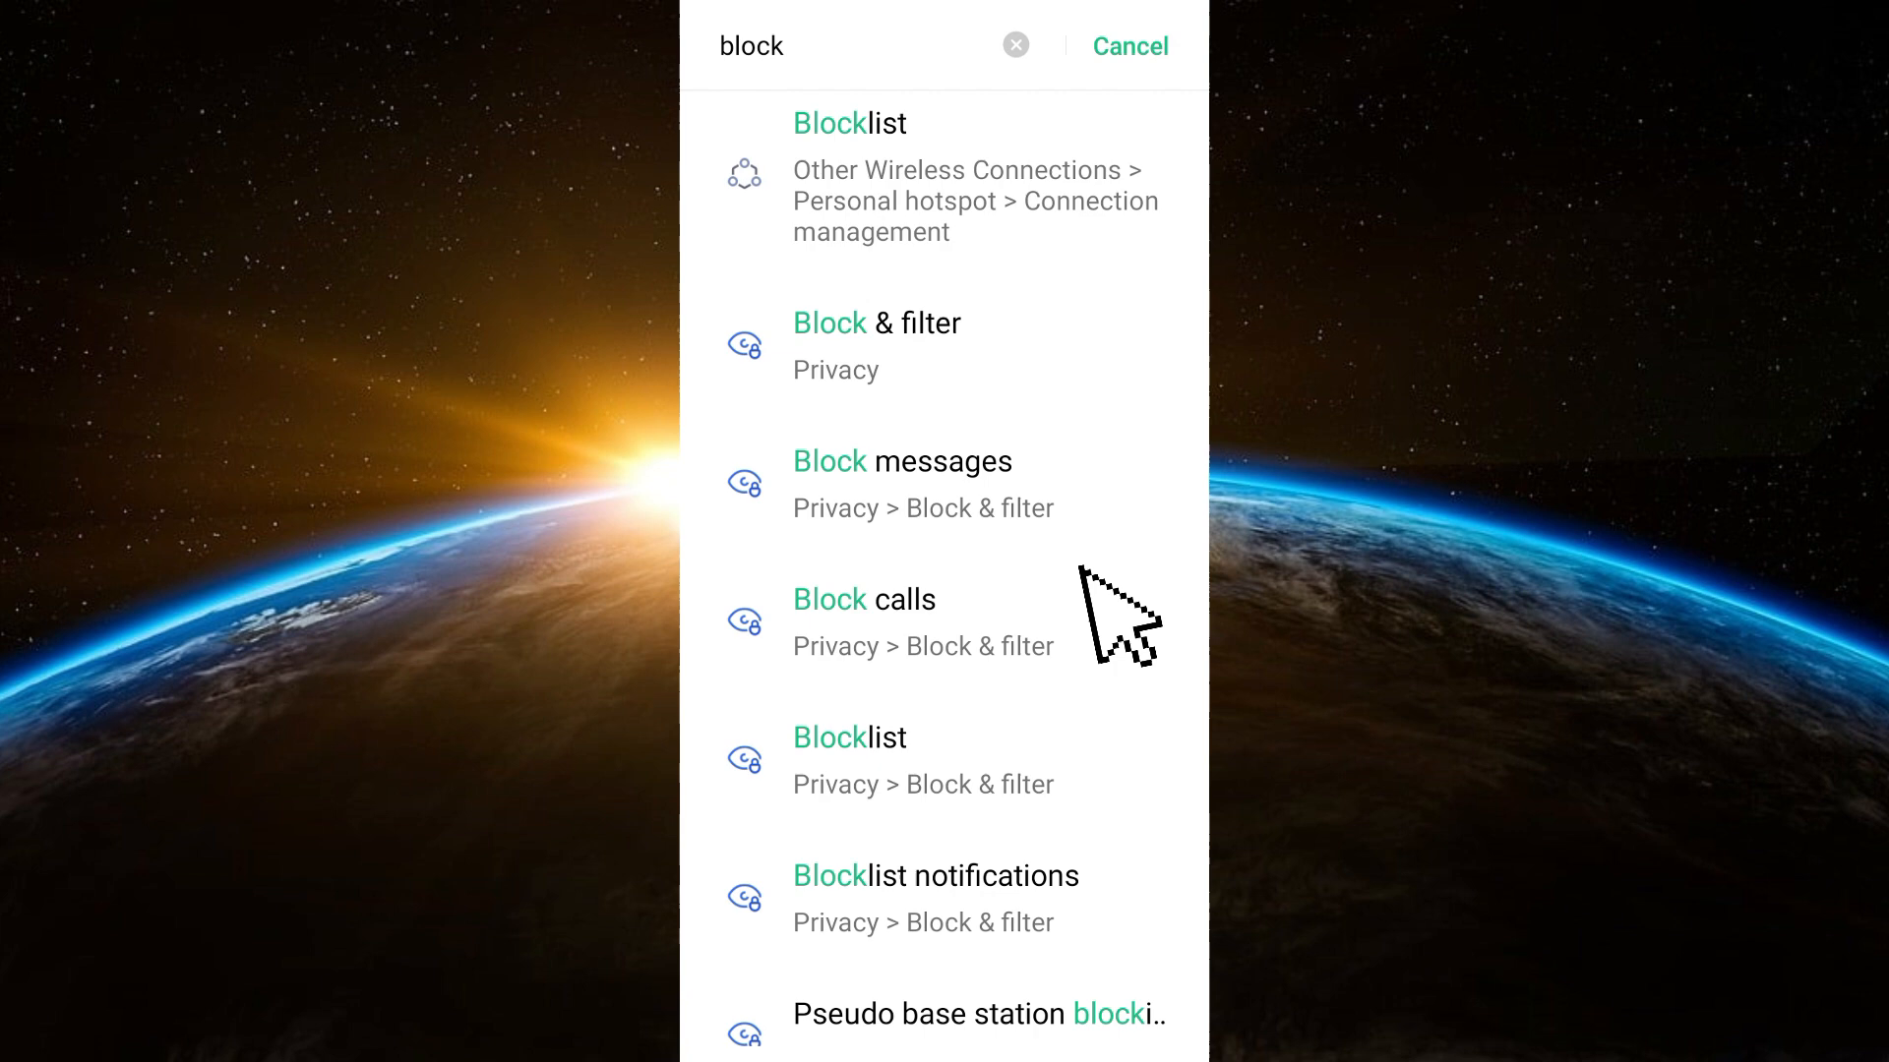
mouse_move(1115, 632)
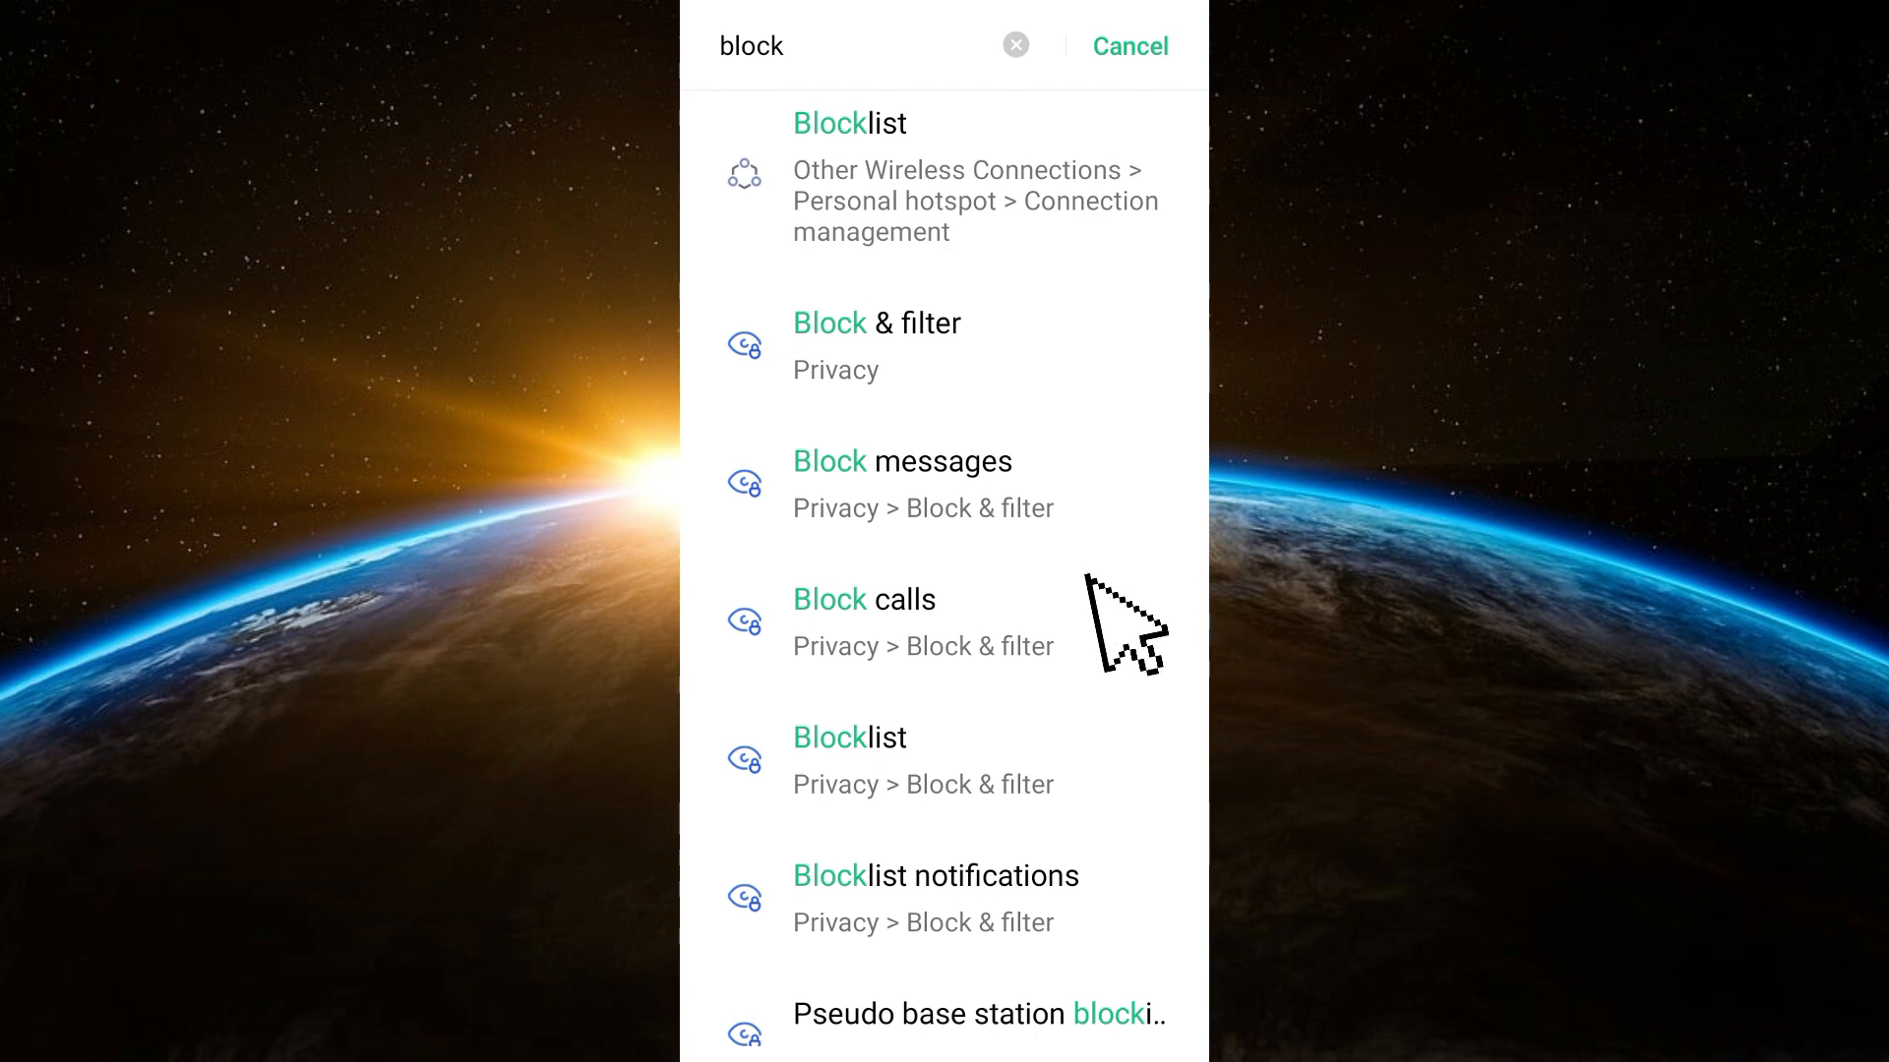
- Review the Block & filter page showing 3 blocklisted numbers, then return to Settings
click(877, 323)
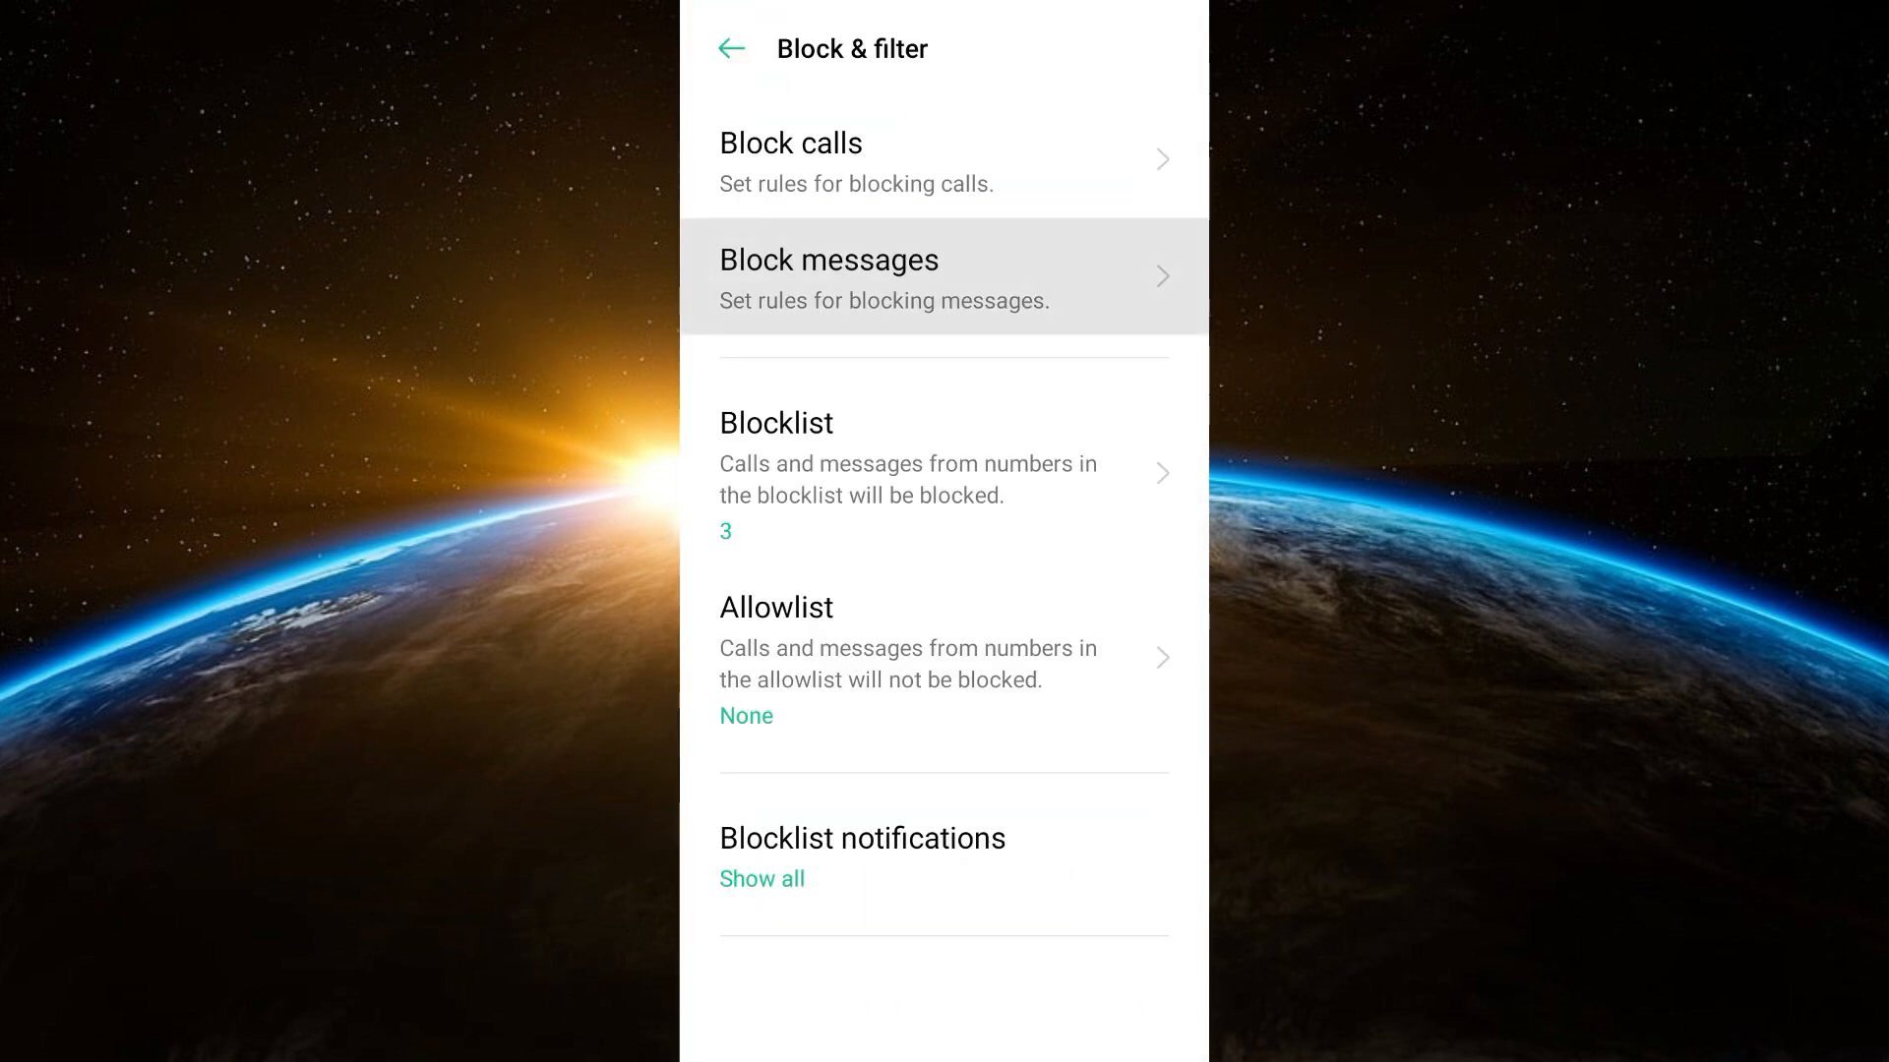
mouse_move(648, 568)
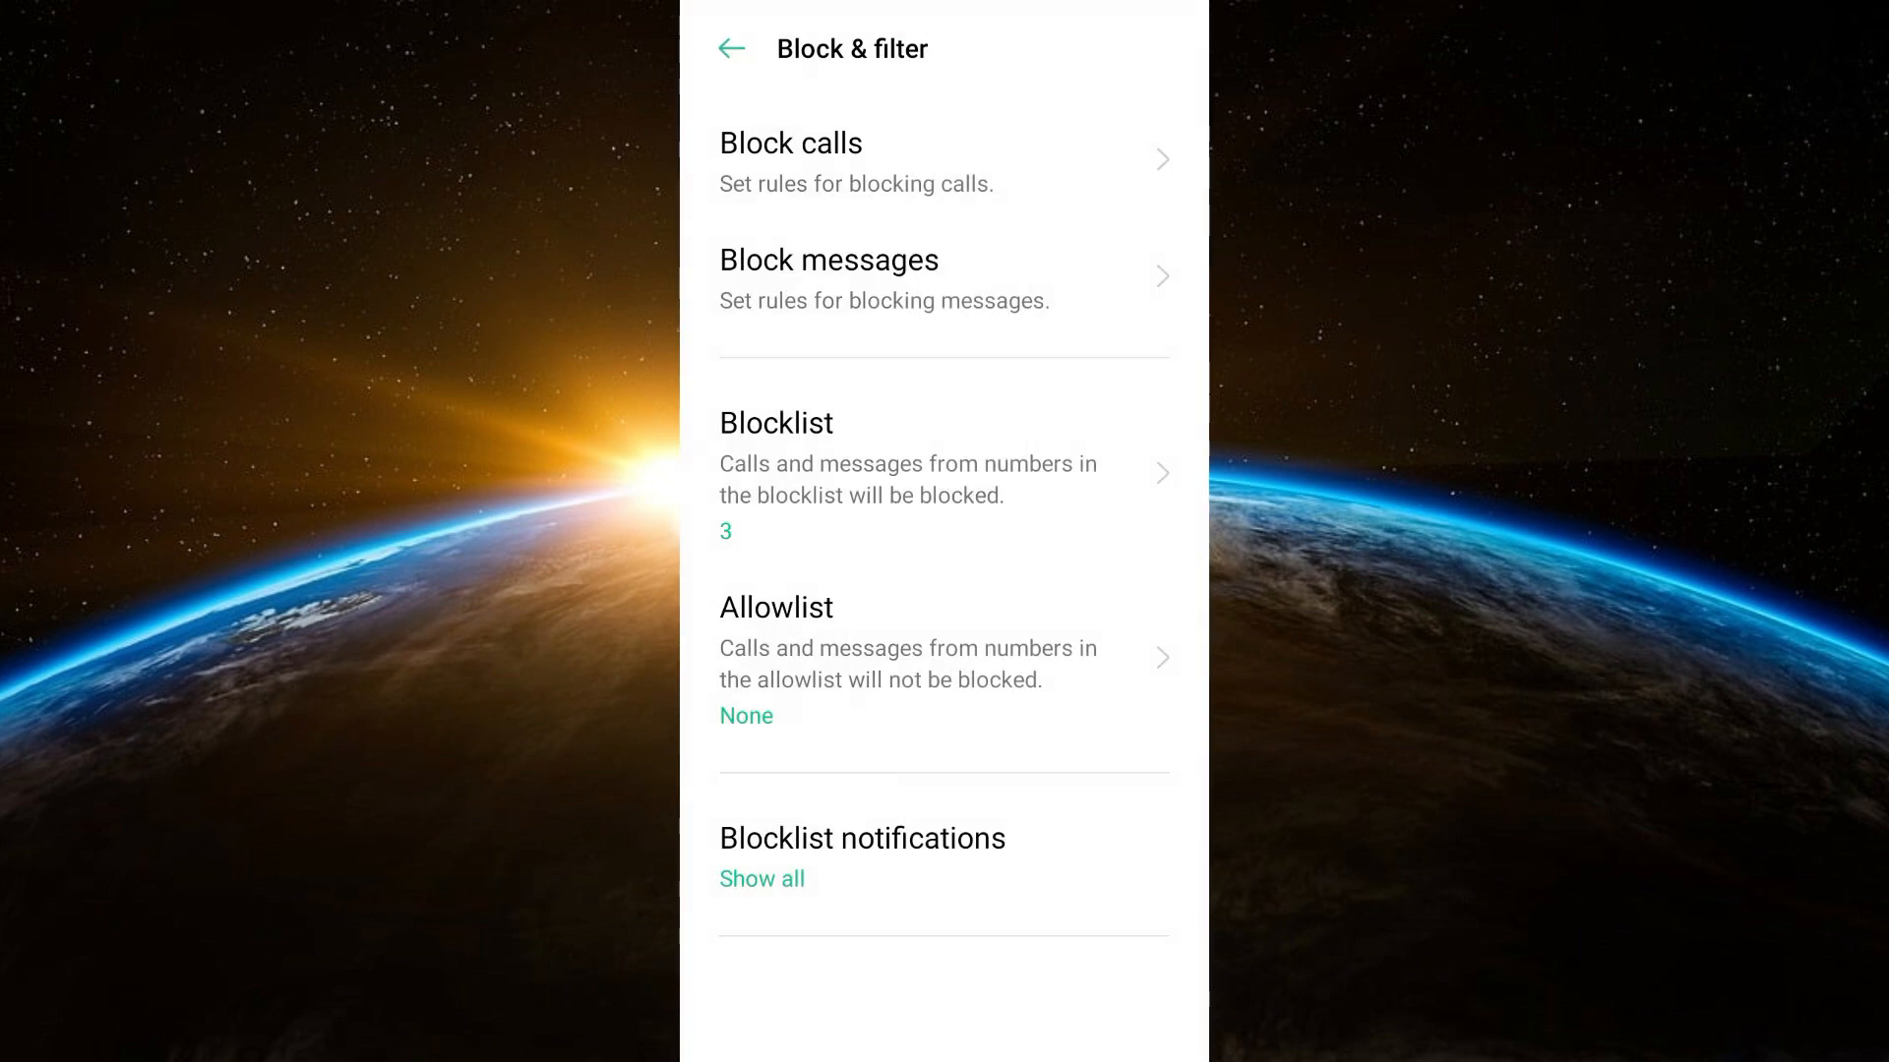
text(block)
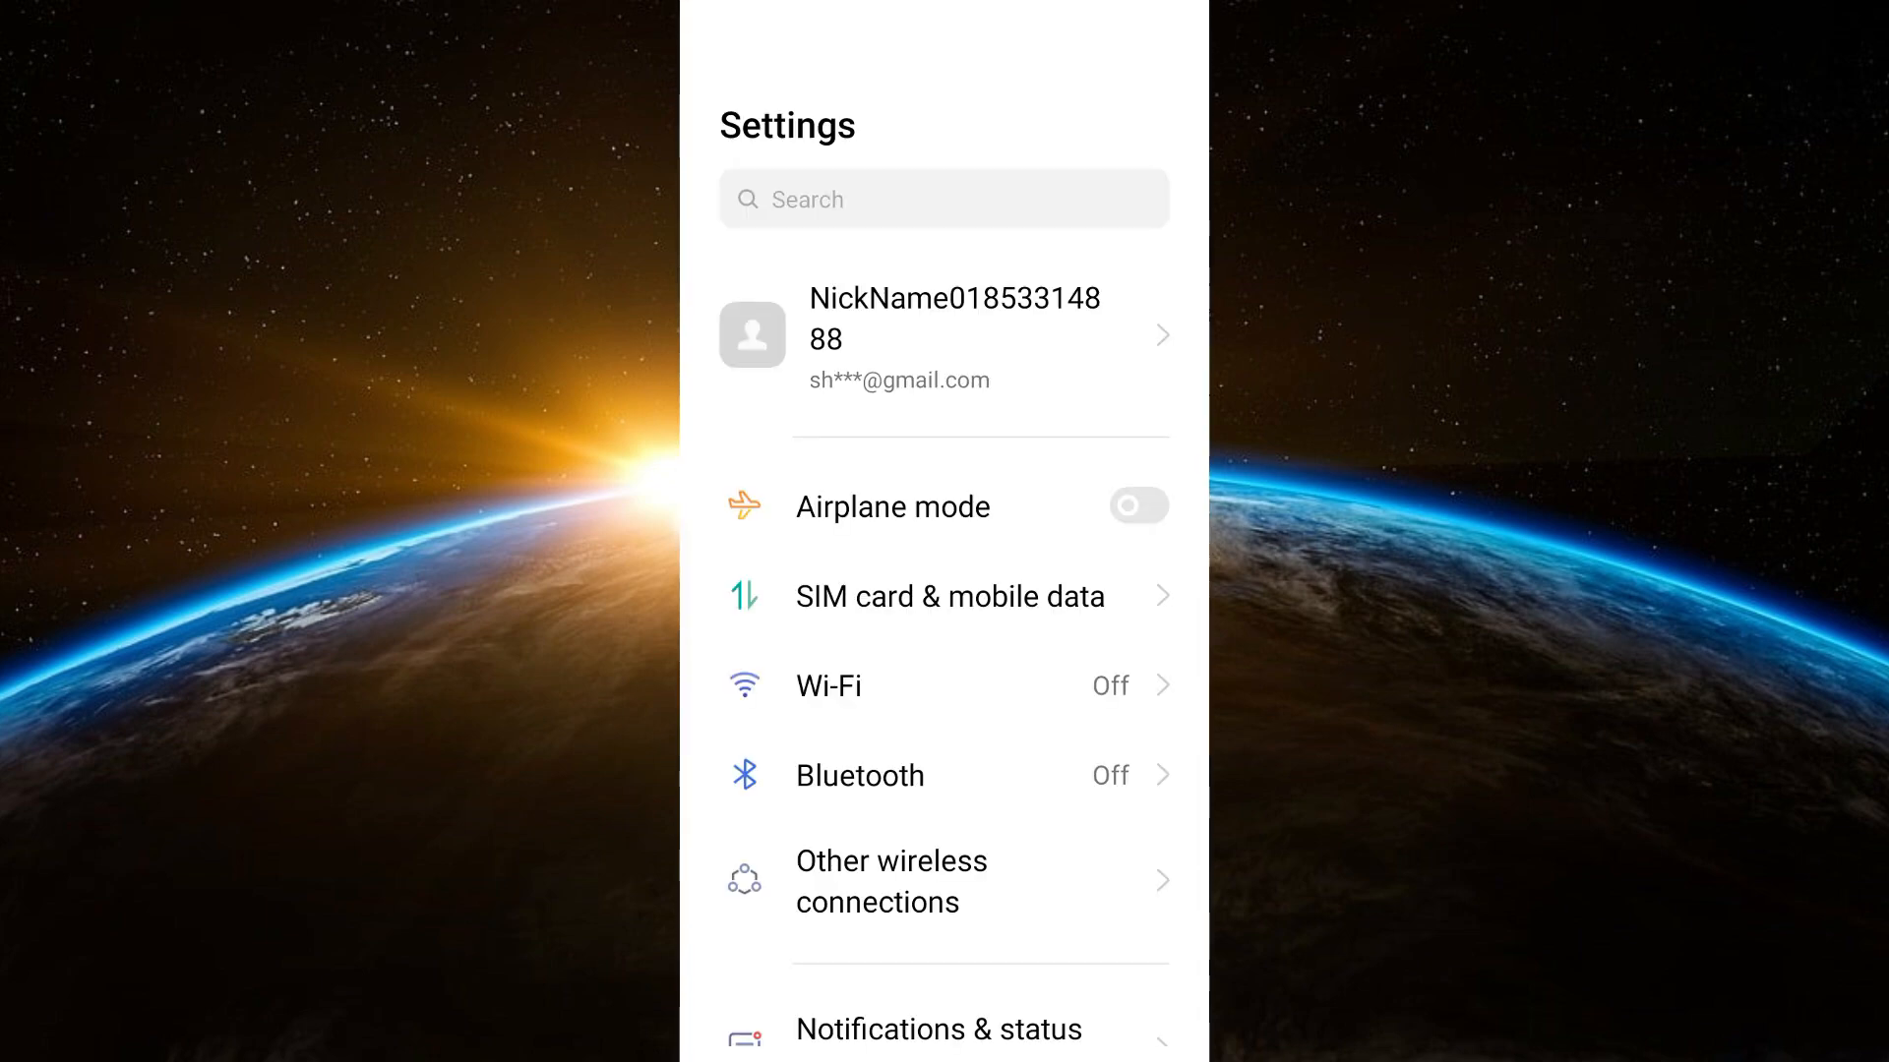
- Open Do Not Disturb and verify Enable now is off with schedules set to Never
scroll(down, 3)
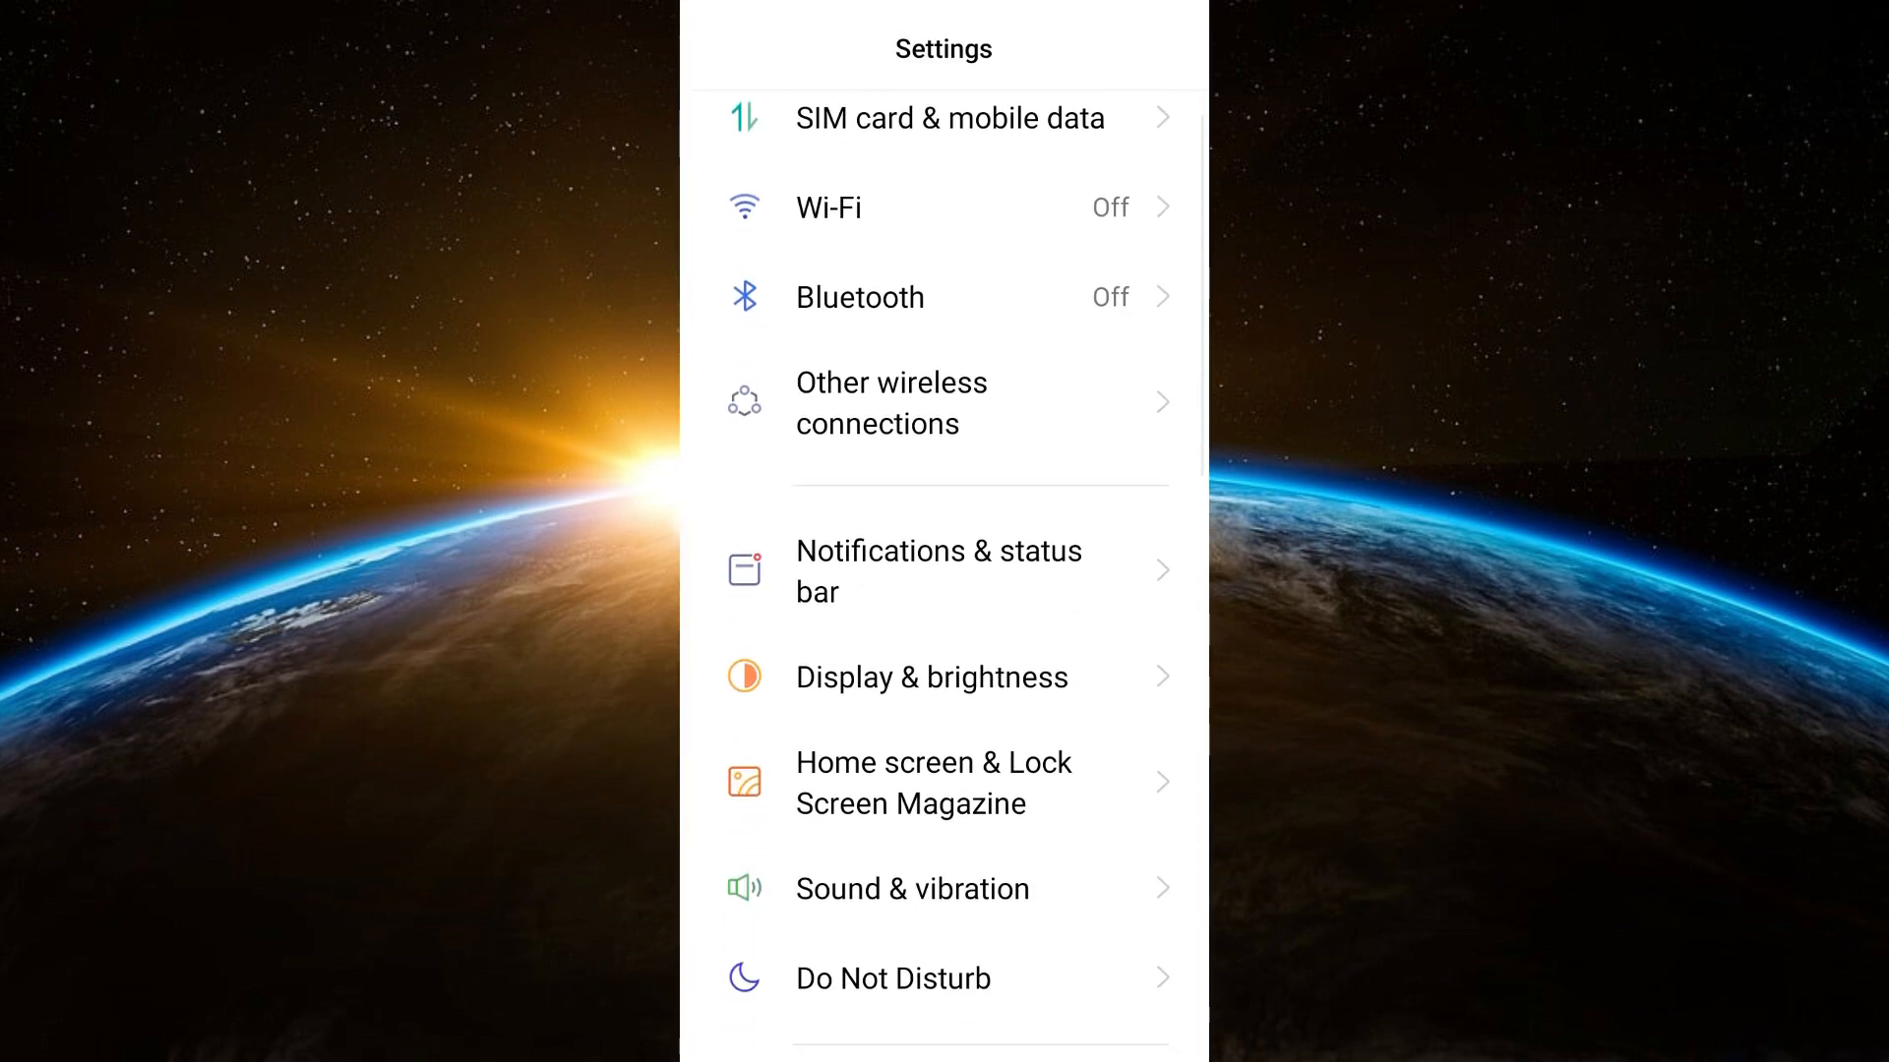
click(891, 977)
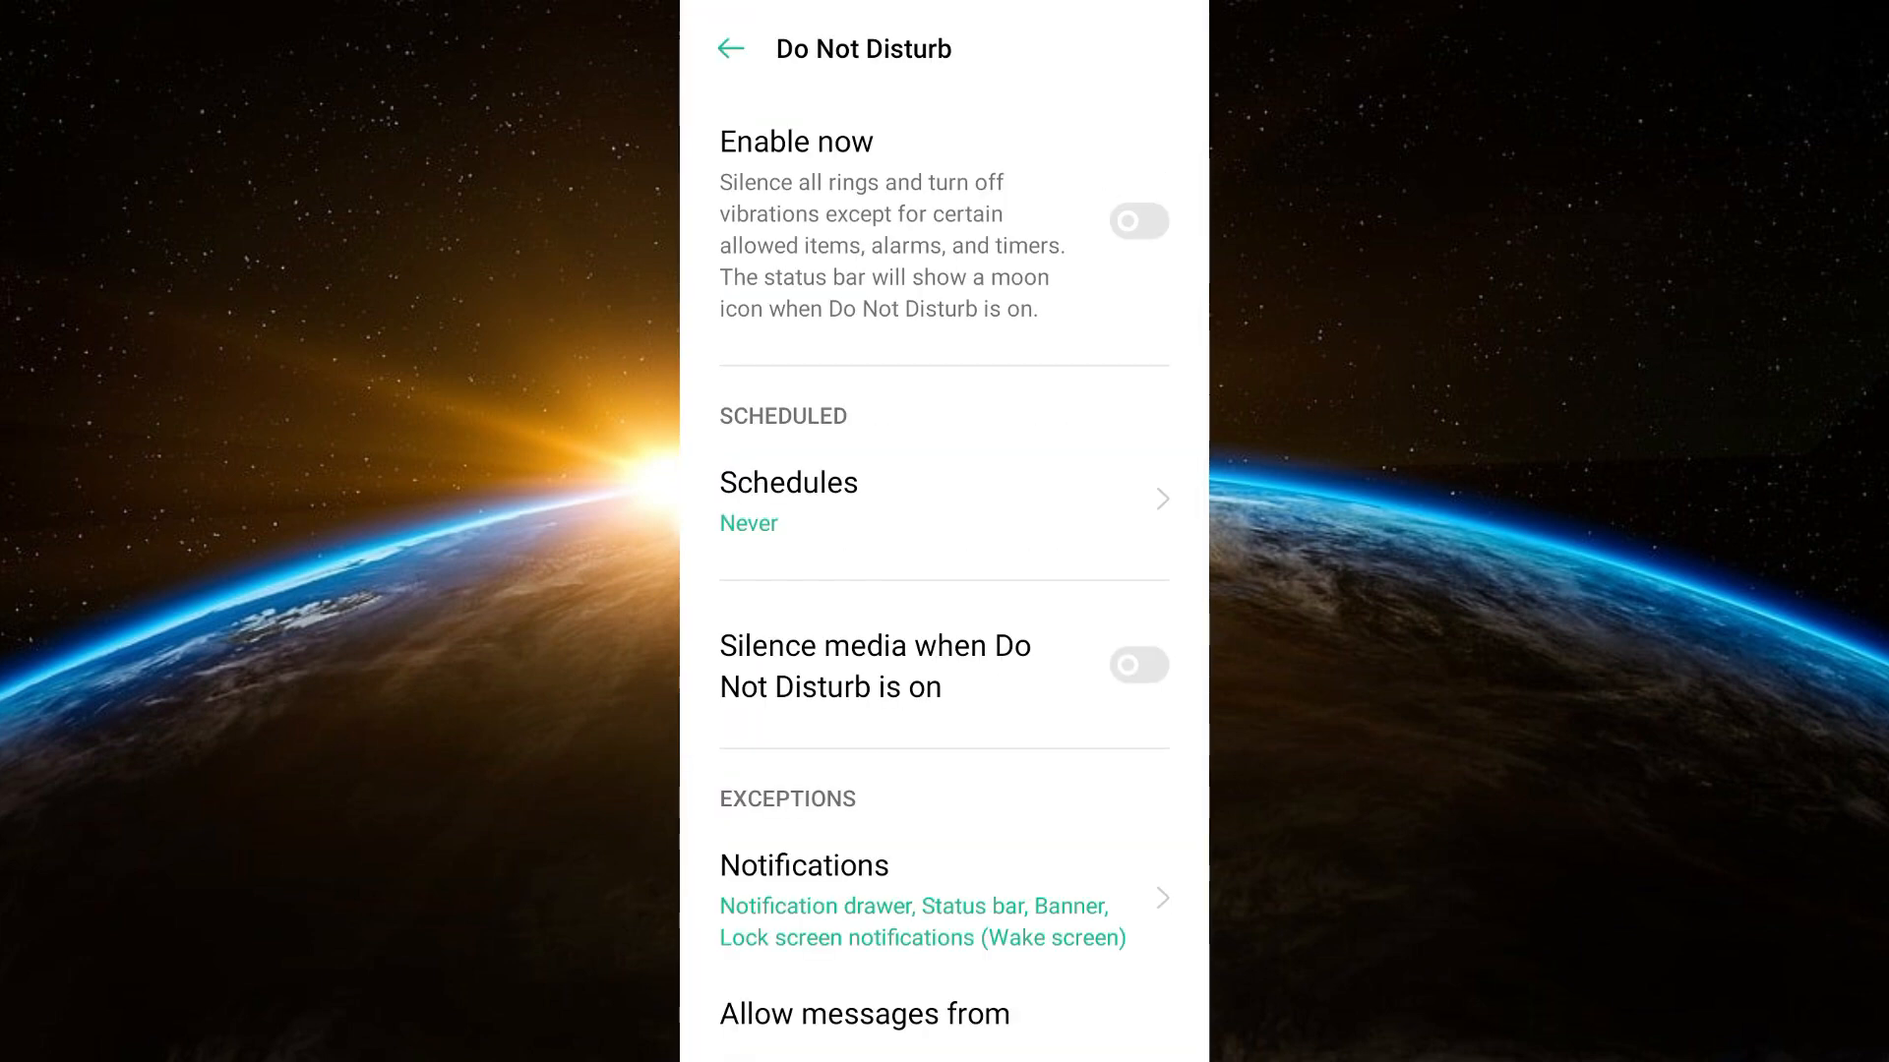
mouse_move(1186, 307)
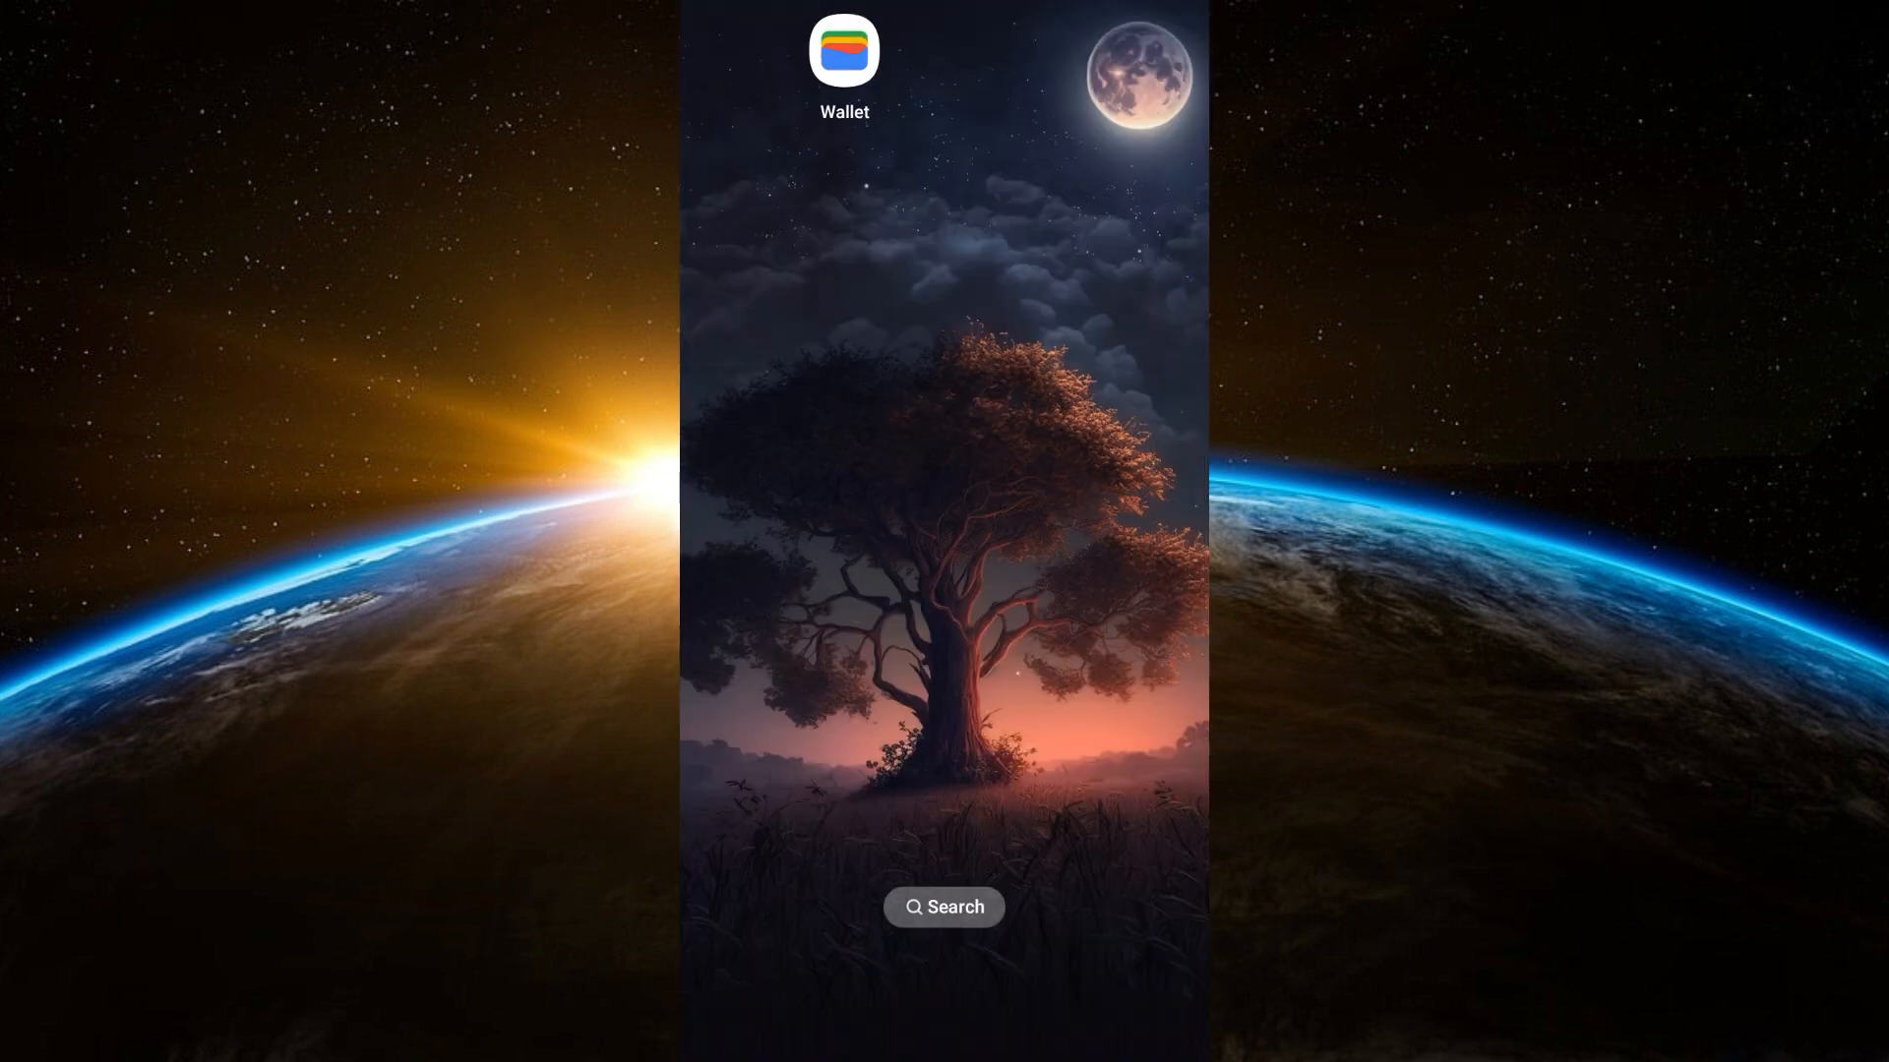
- Toggle the Mobile data tile off and back on, leaving it active on TNT LTE
scroll(down, 3)
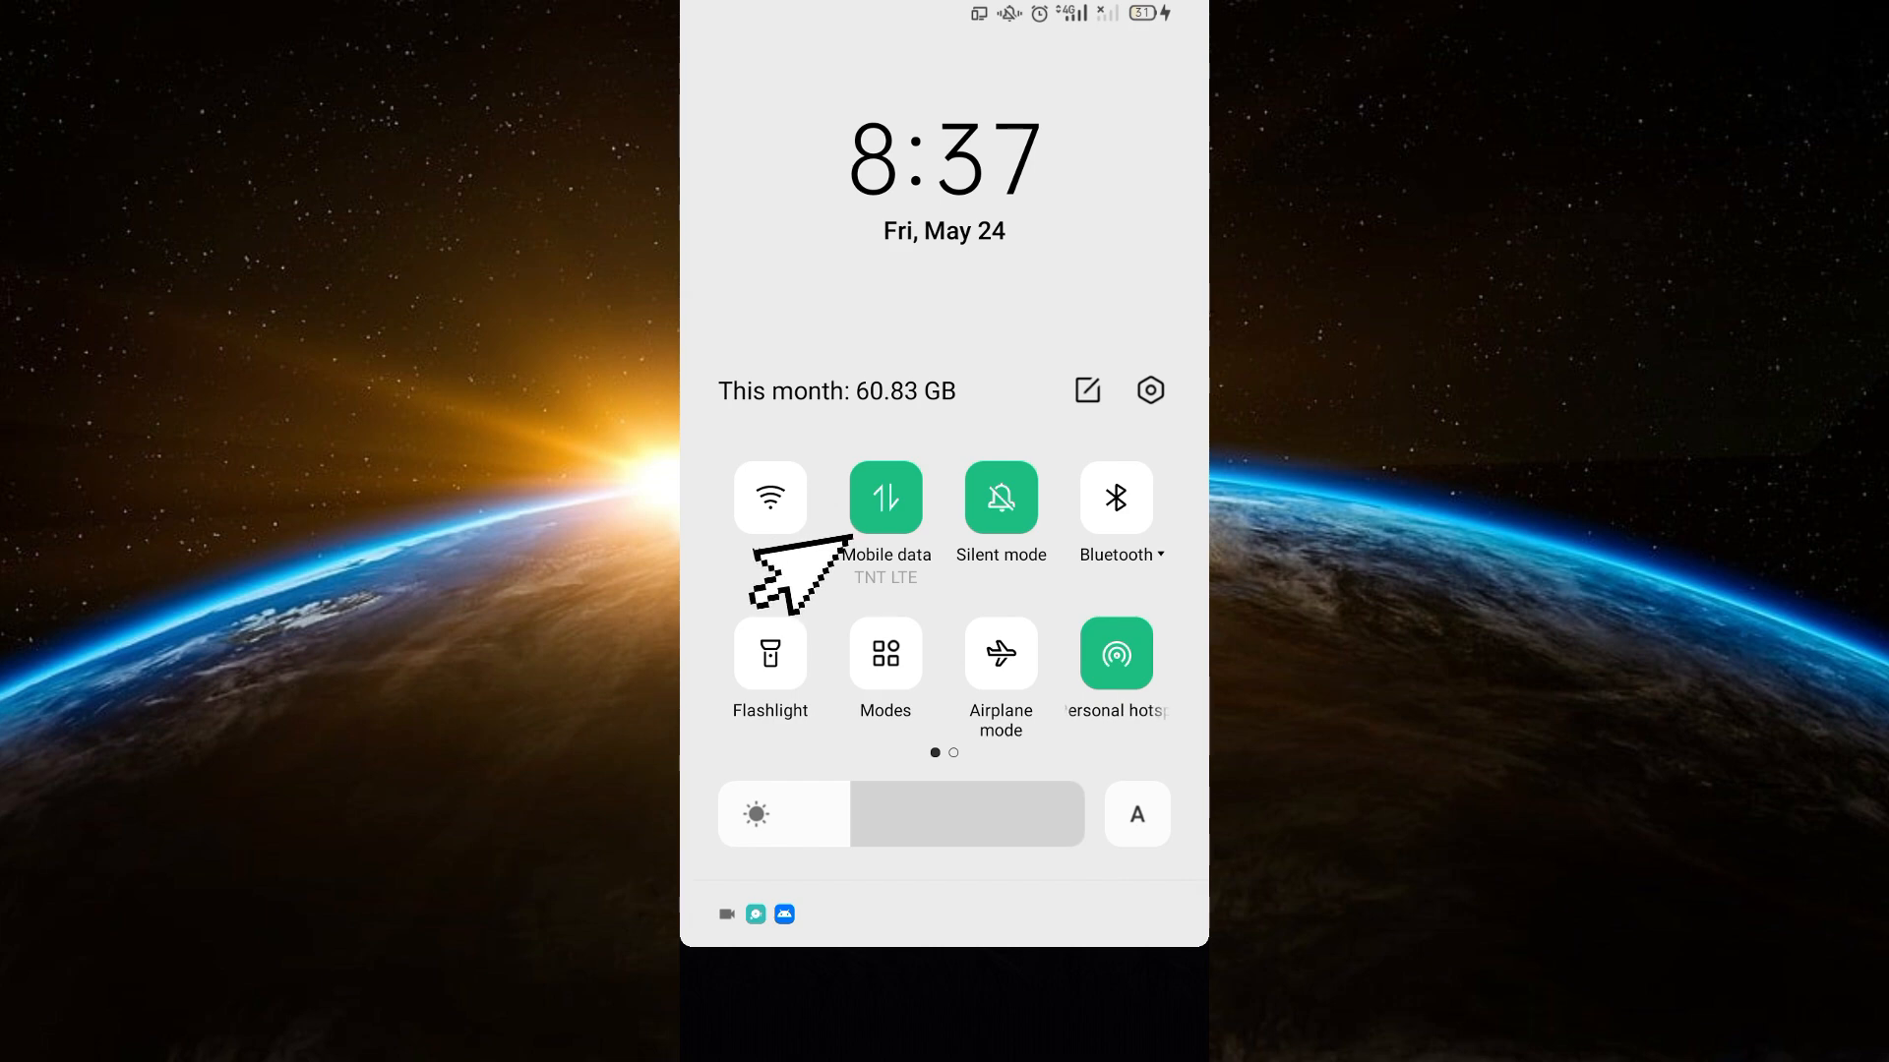
click(884, 497)
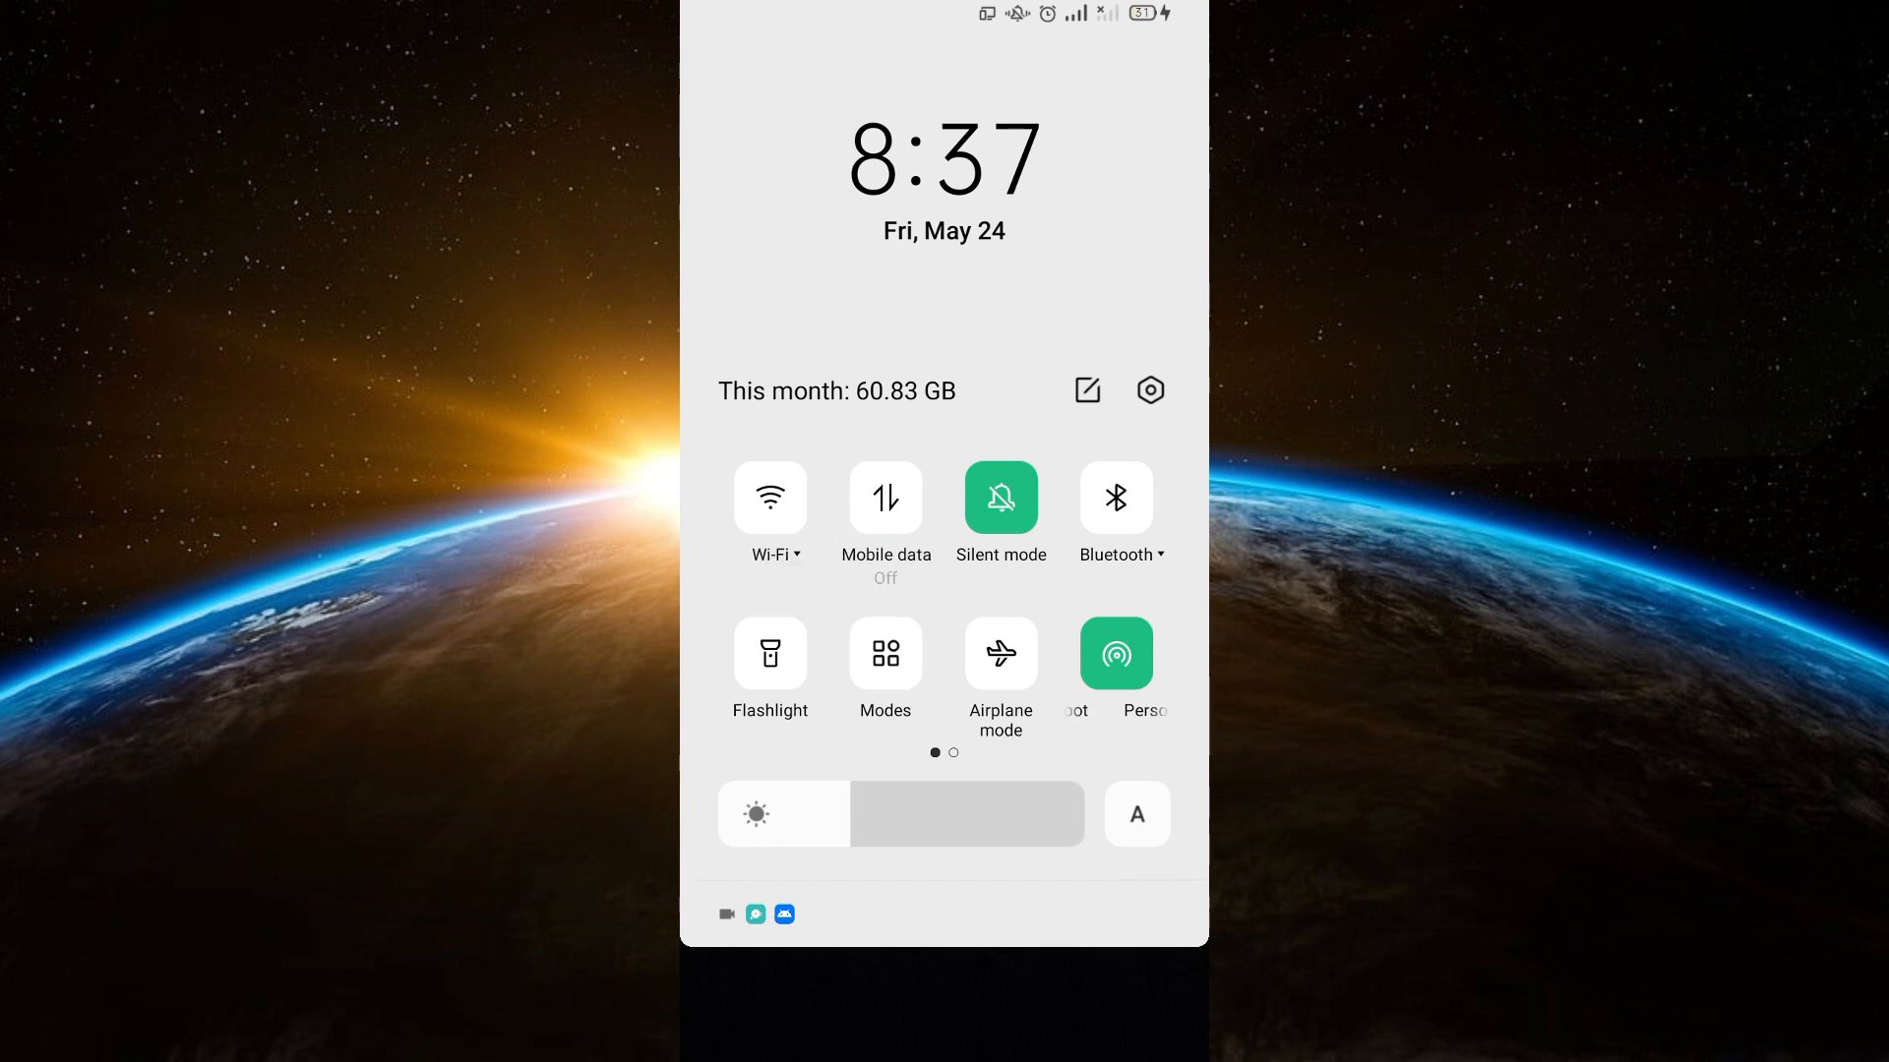
click(885, 498)
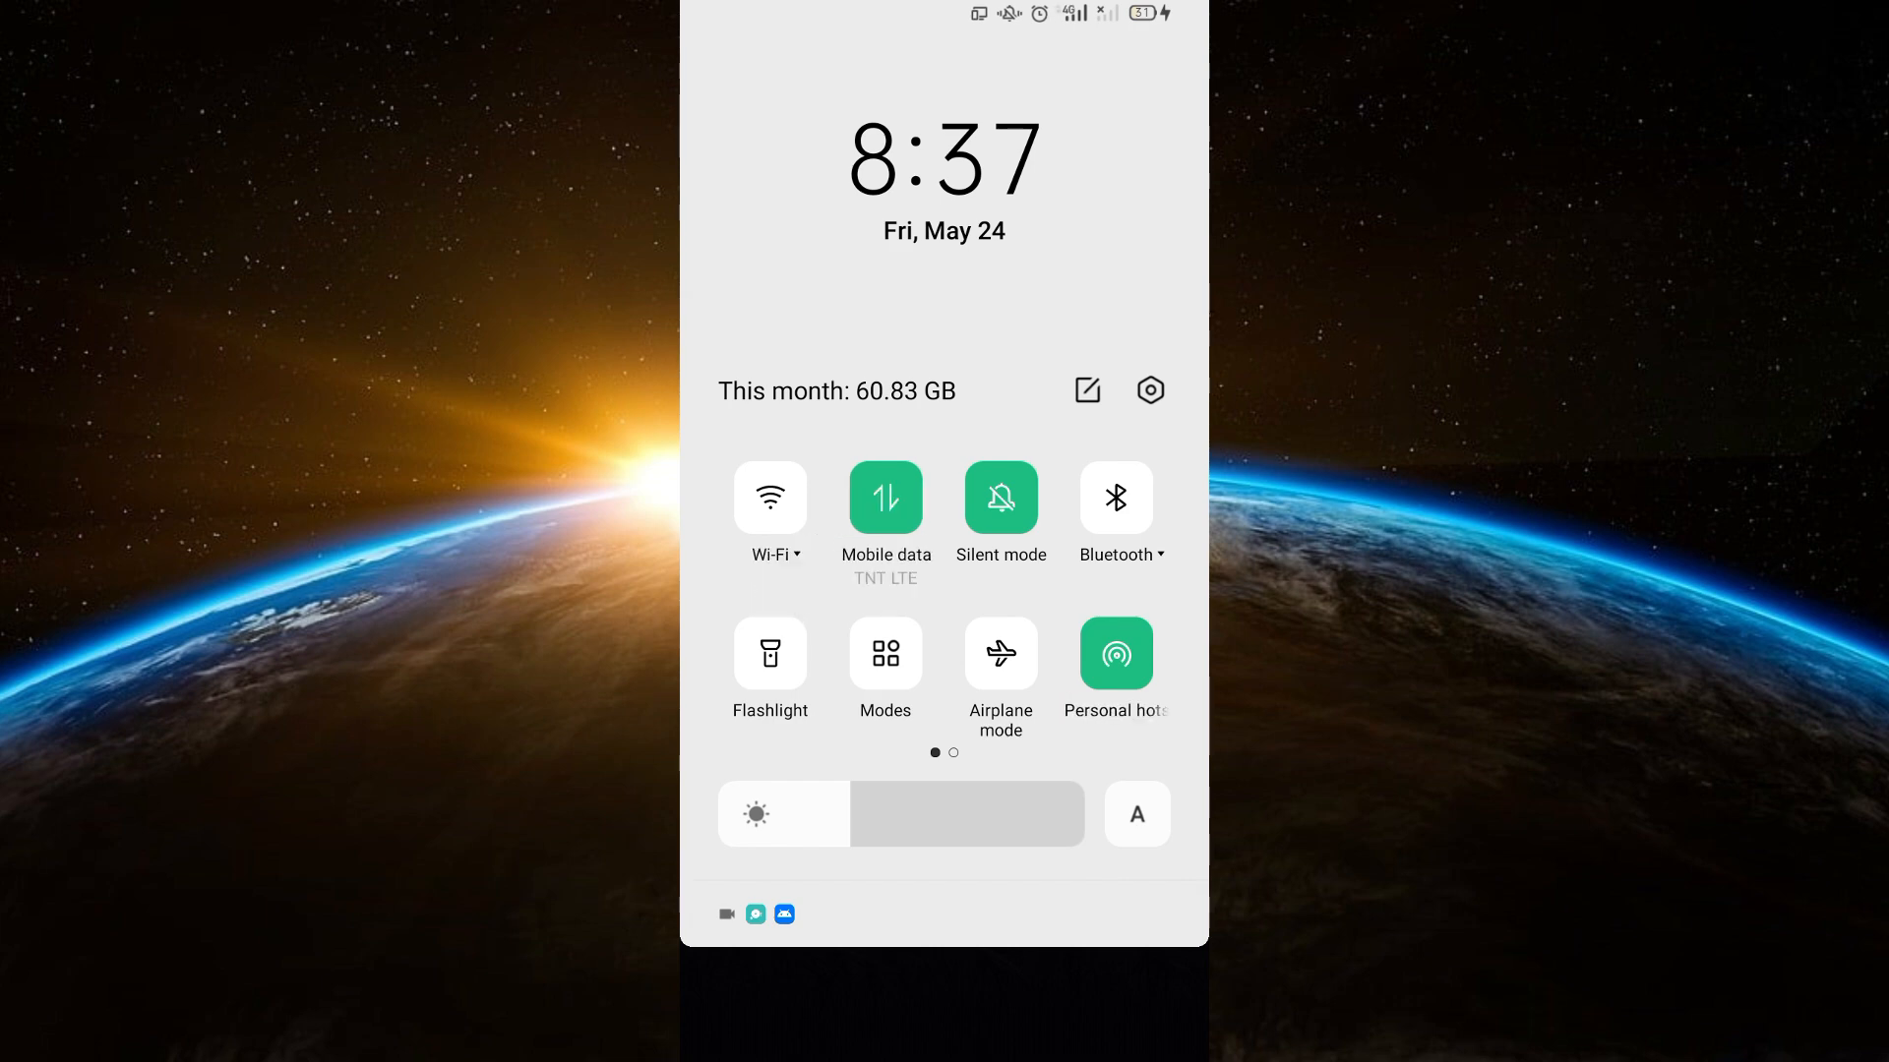